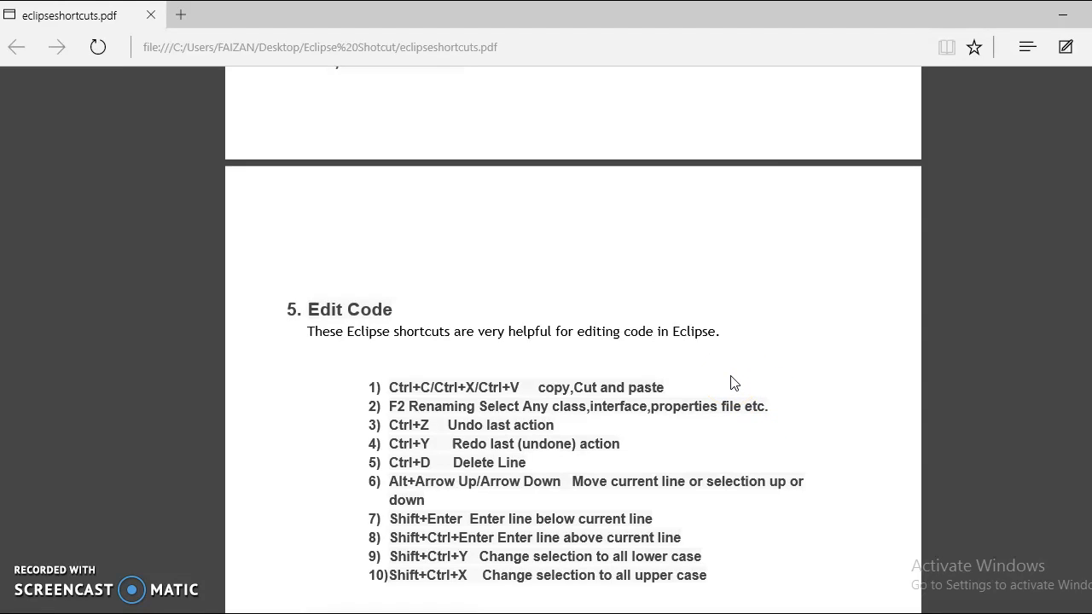
mouse_move(440, 380)
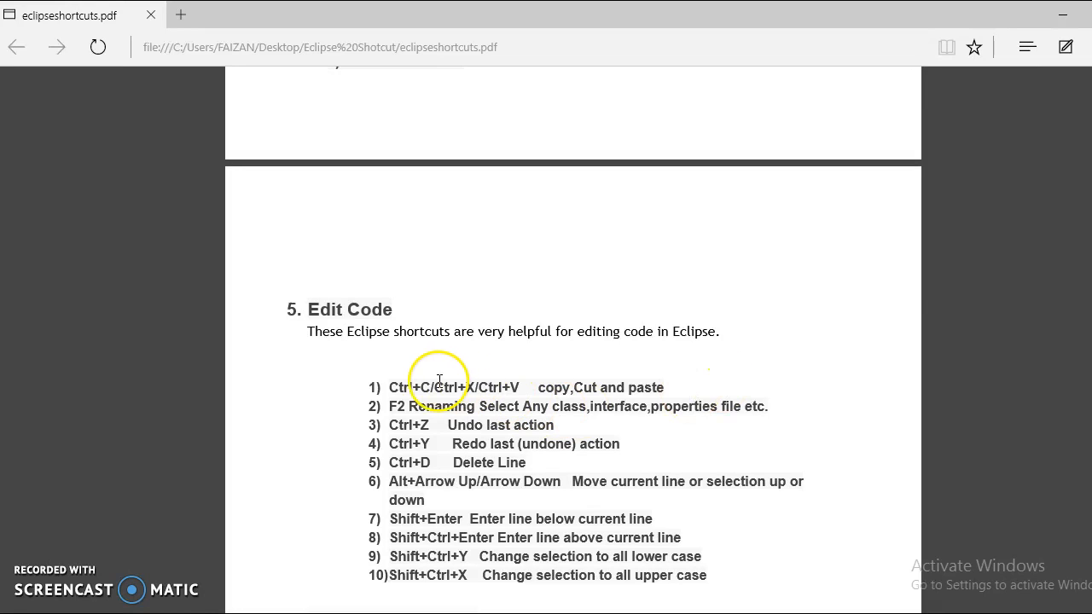
- Highlight entries in the PDF's editing-shortcuts list, including the copy and paste shortcut
drag(440, 387, 617, 575)
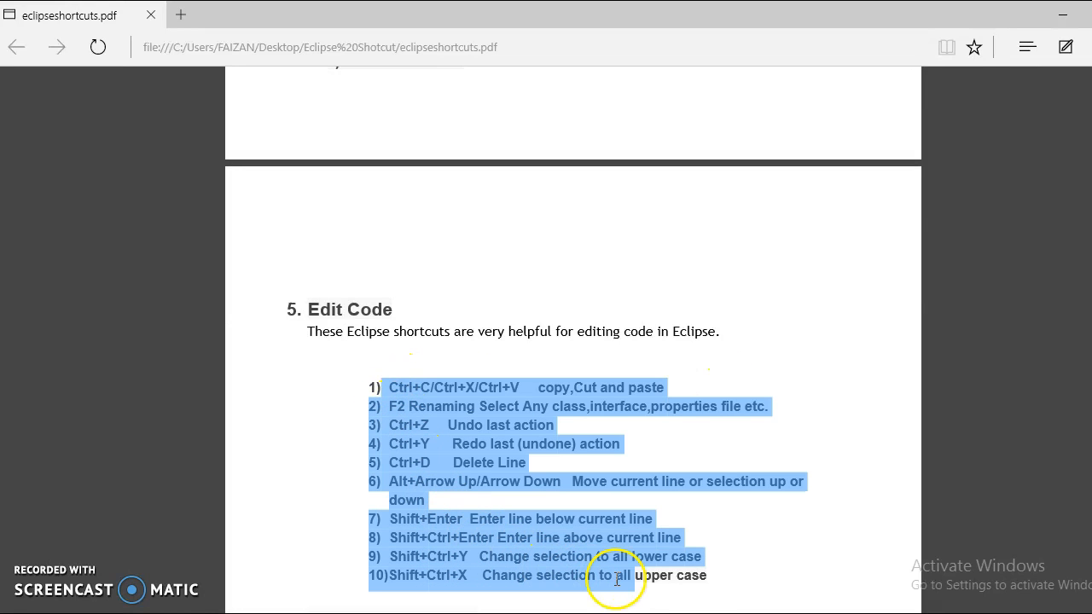
mouse_move(587, 468)
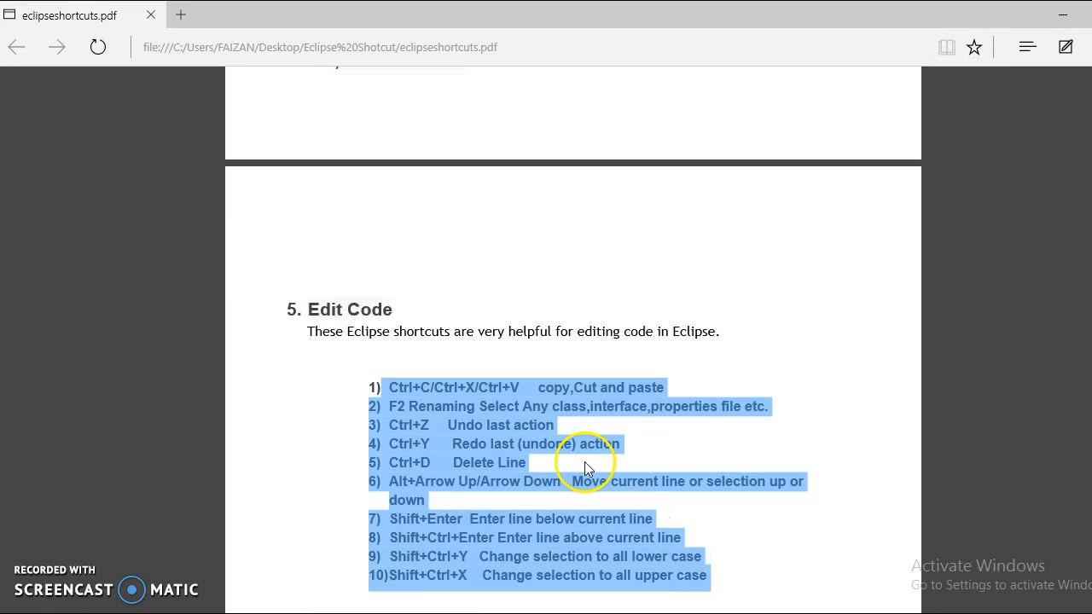
mouse_move(365, 382)
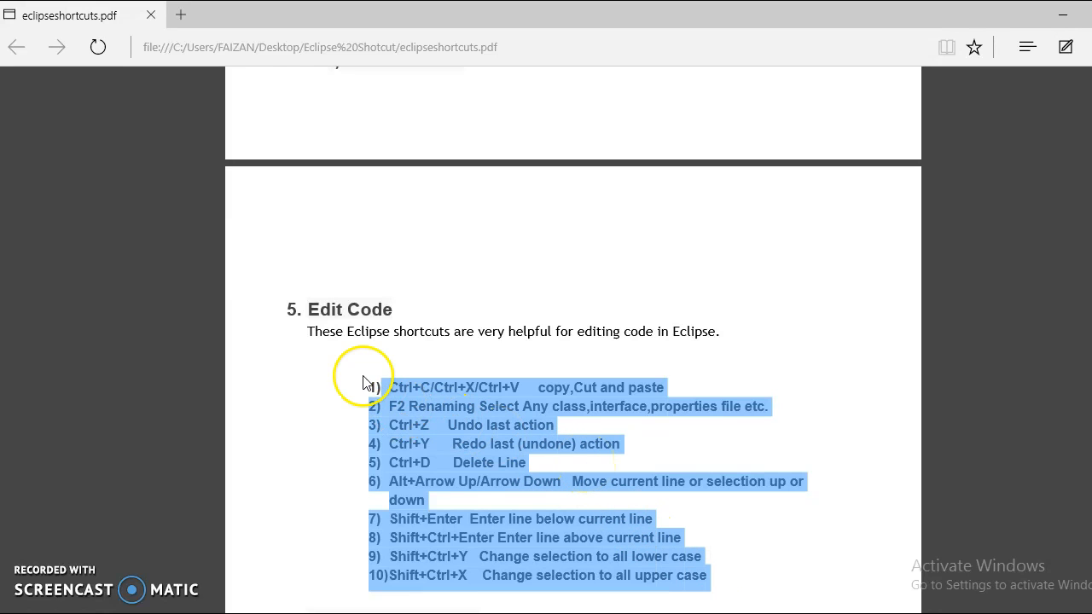
click(315, 350)
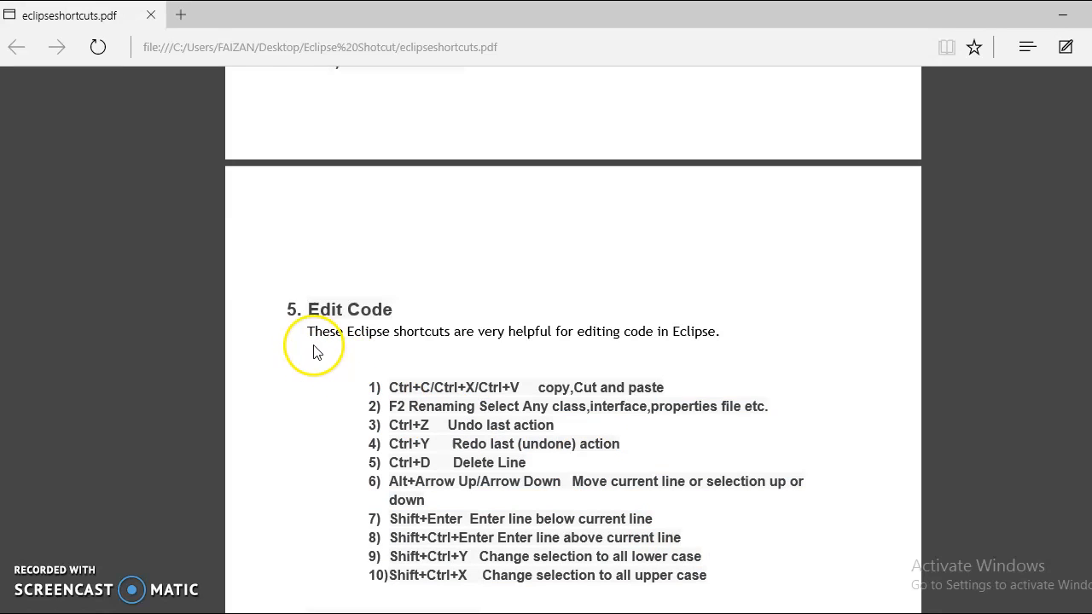
mouse_move(579, 352)
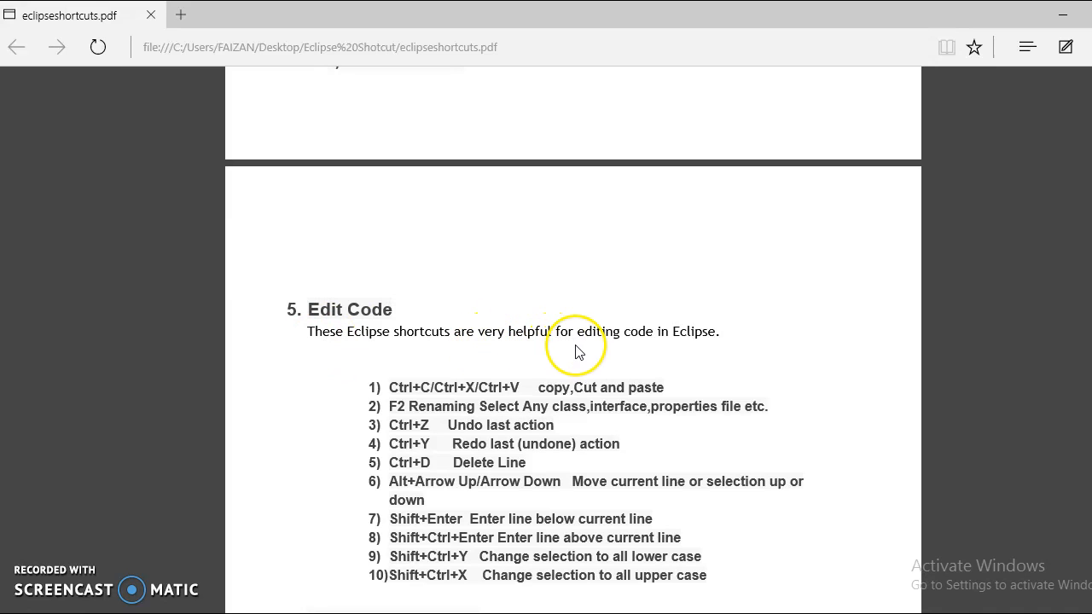
mouse_move(720, 362)
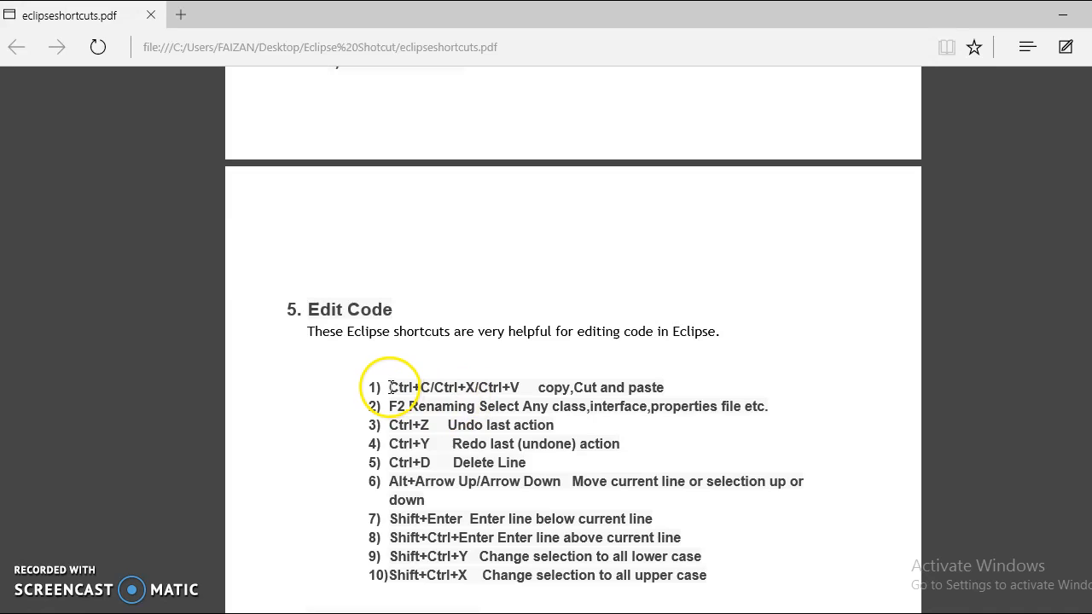
double_click(408, 387)
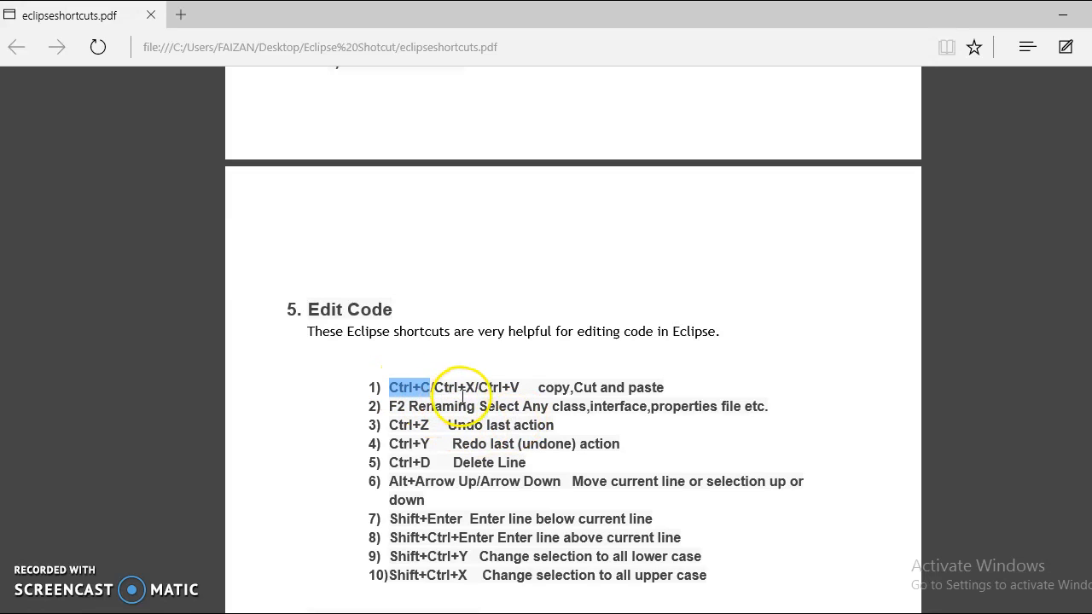
mouse_move(594, 419)
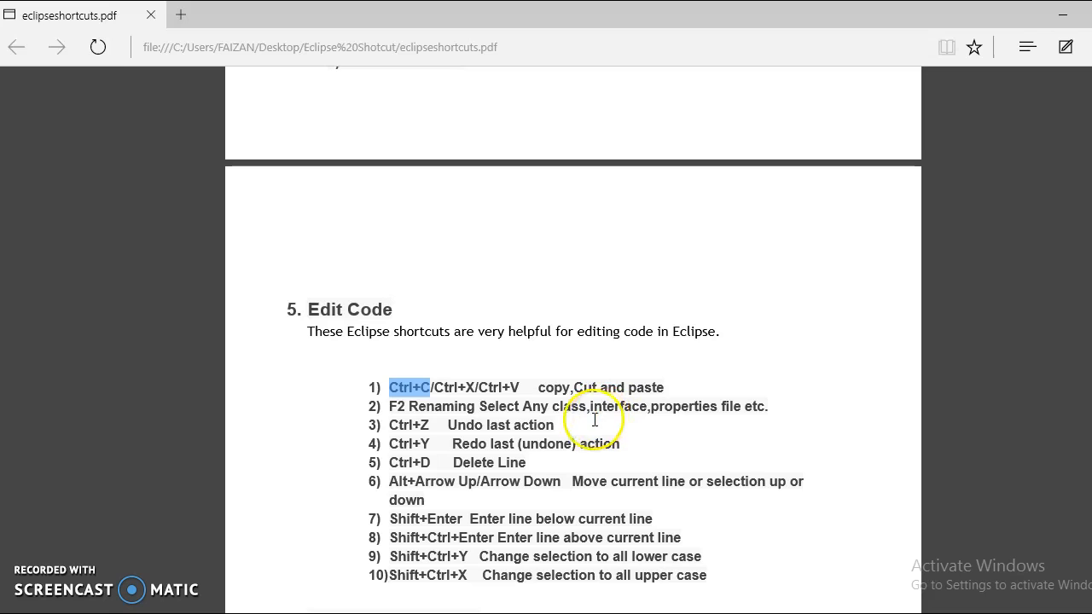
mouse_move(639, 430)
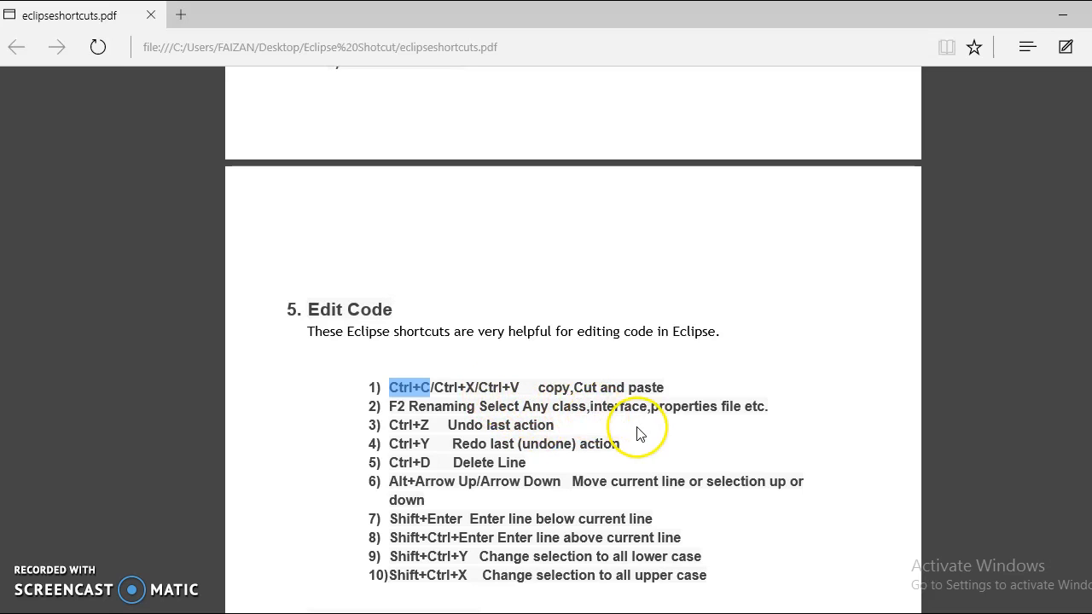
mouse_move(560, 401)
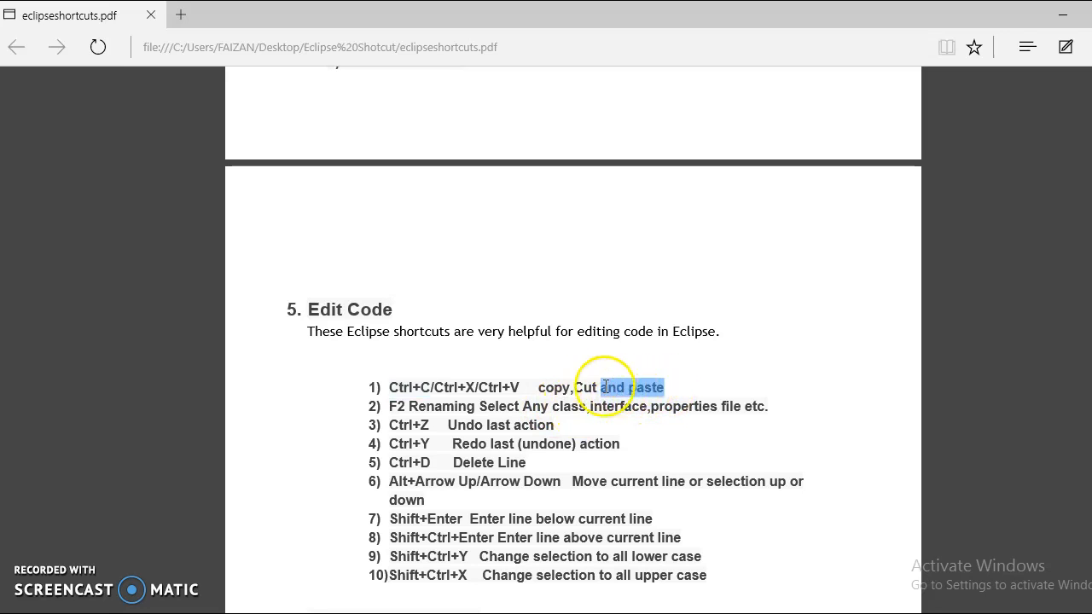
drag(604, 385, 369, 386)
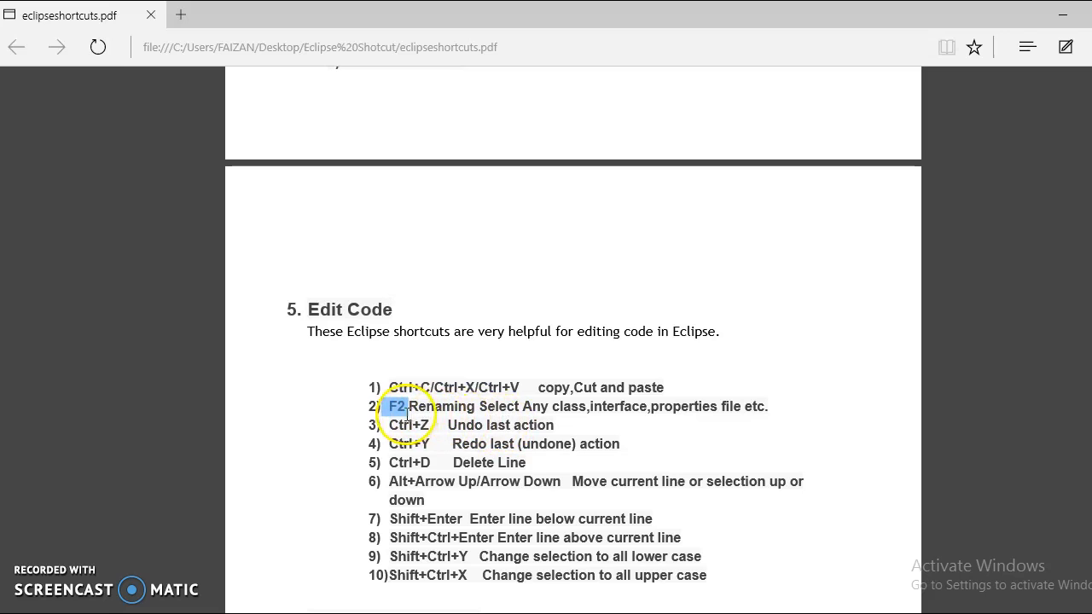
mouse_move(418, 437)
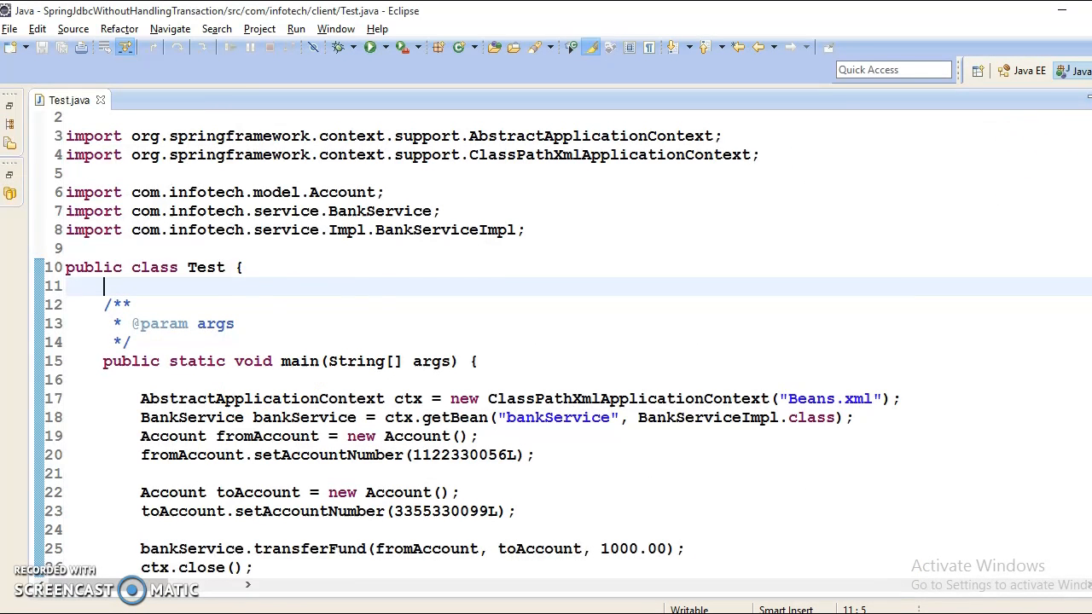
- Rename the Test class to ClientTest via the rename dialog, previewing the changes before finishing
click(14, 113)
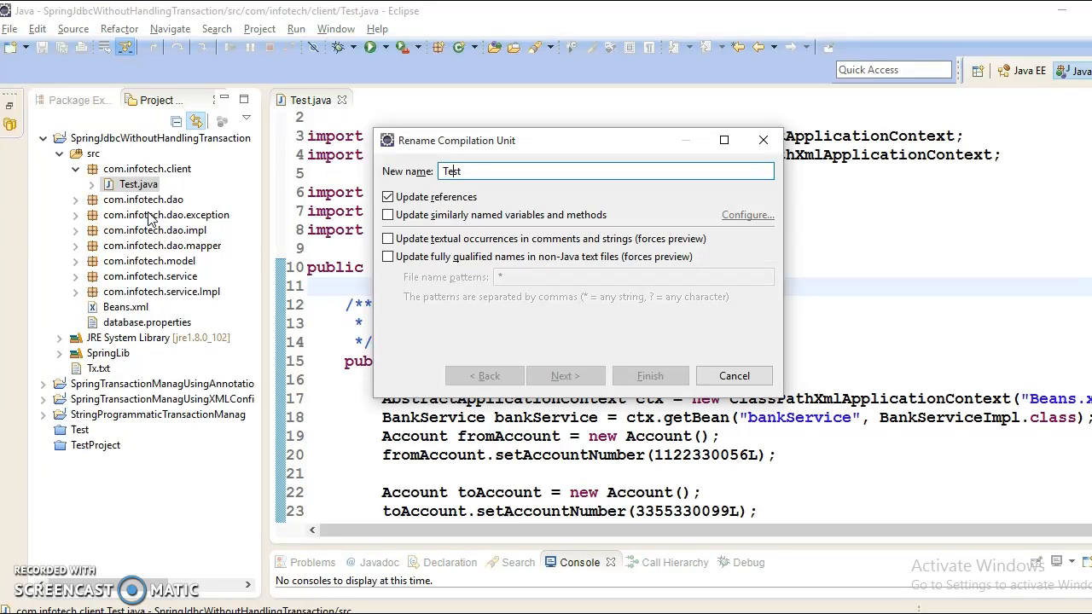
text(C)
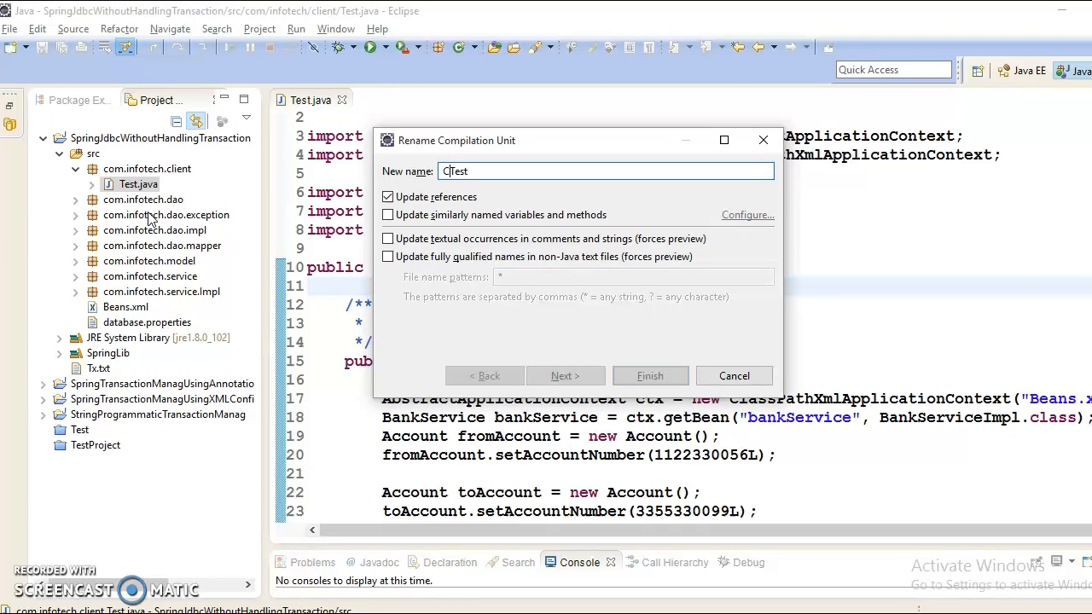
text(leint)
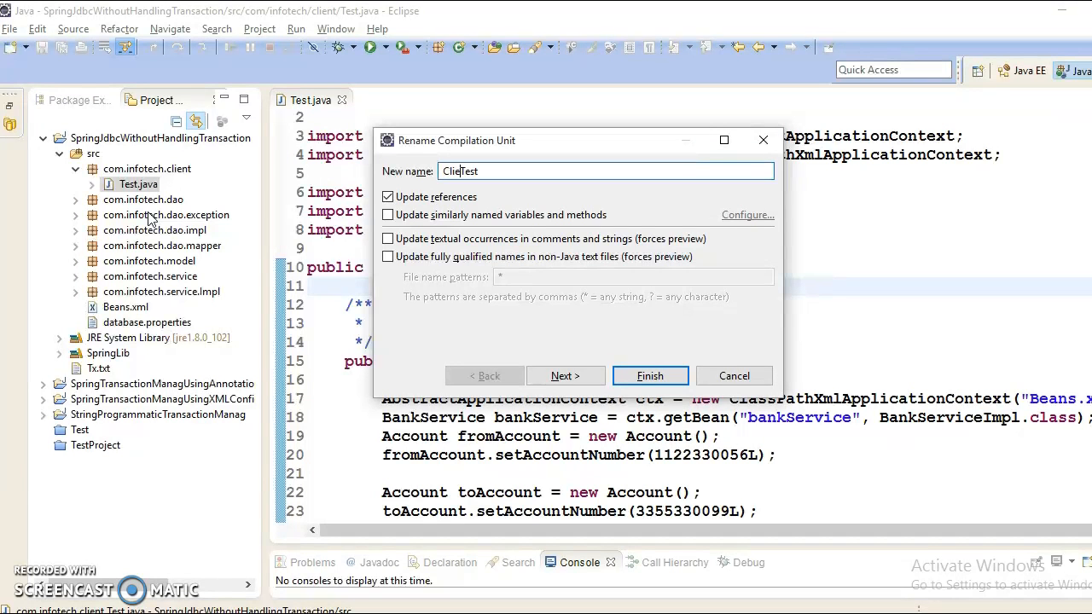
click(650, 375)
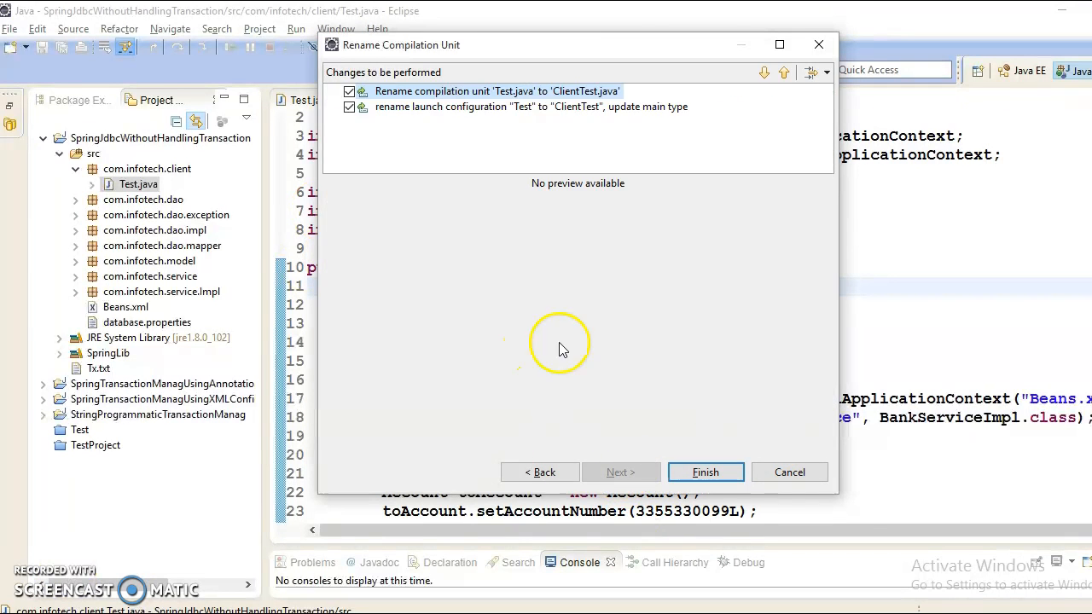
click(704, 471)
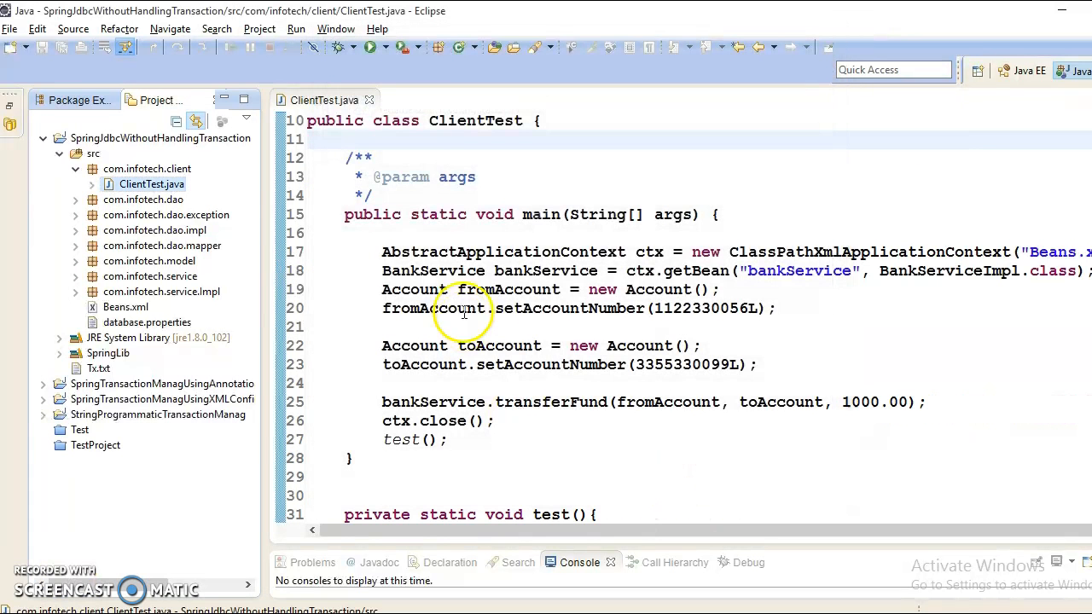
mouse_move(546, 270)
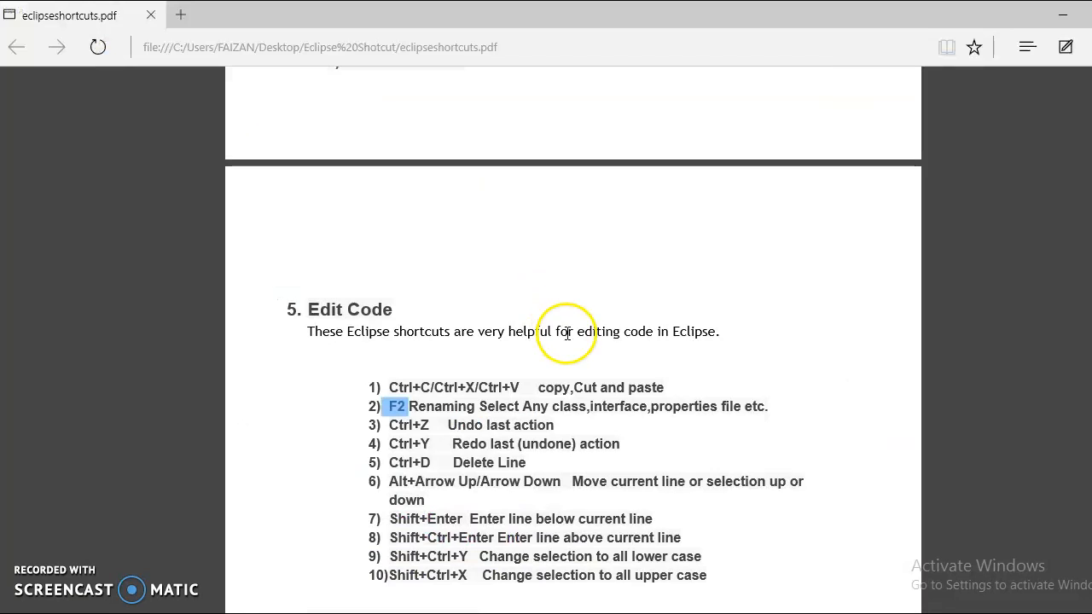
mouse_move(423, 418)
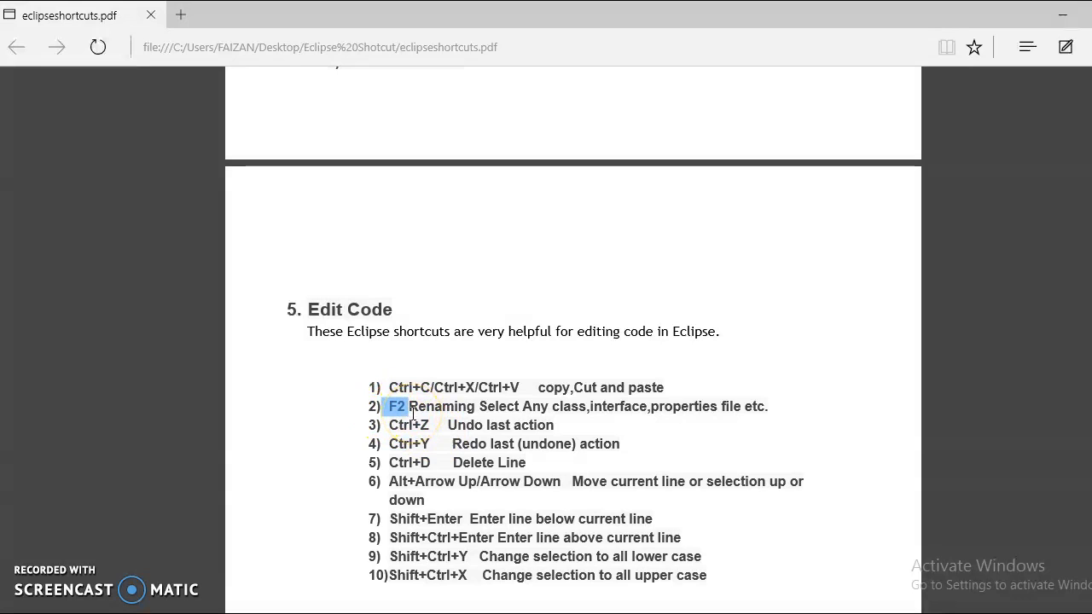
mouse_move(543, 401)
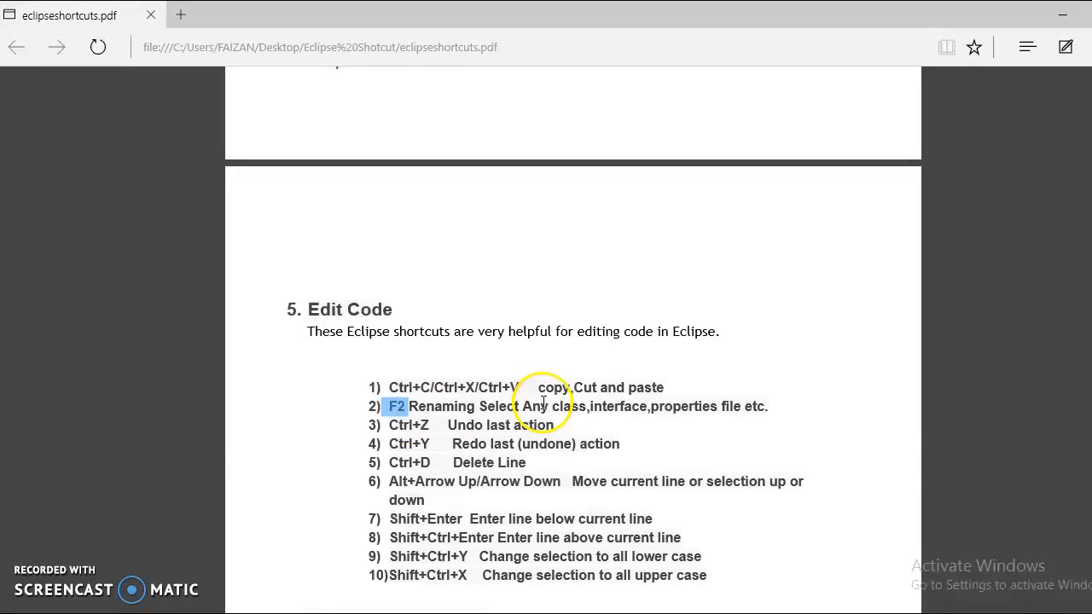
mouse_move(396, 411)
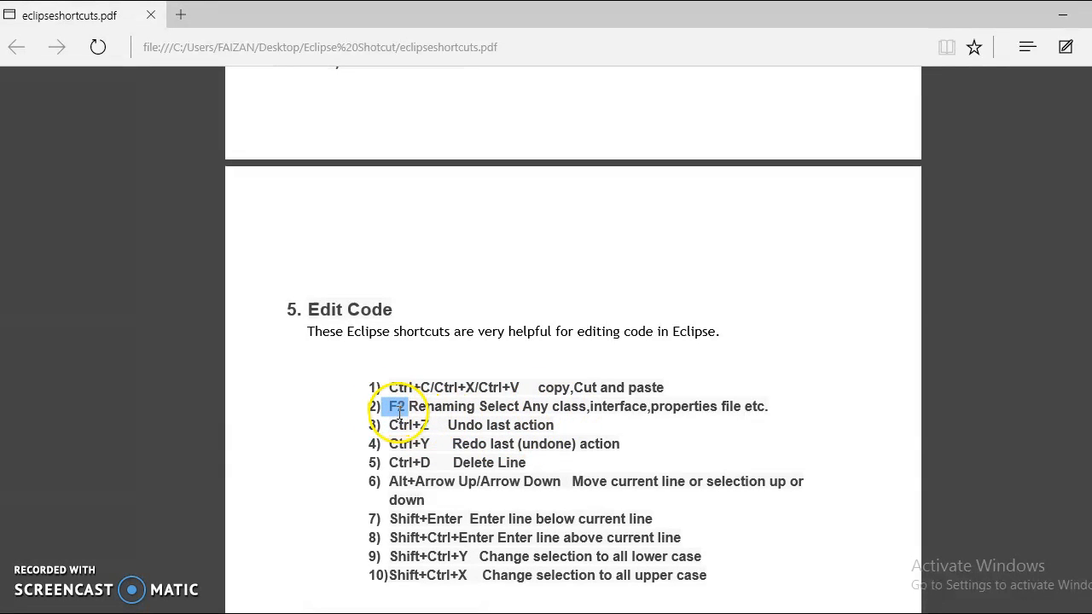
mouse_move(623, 430)
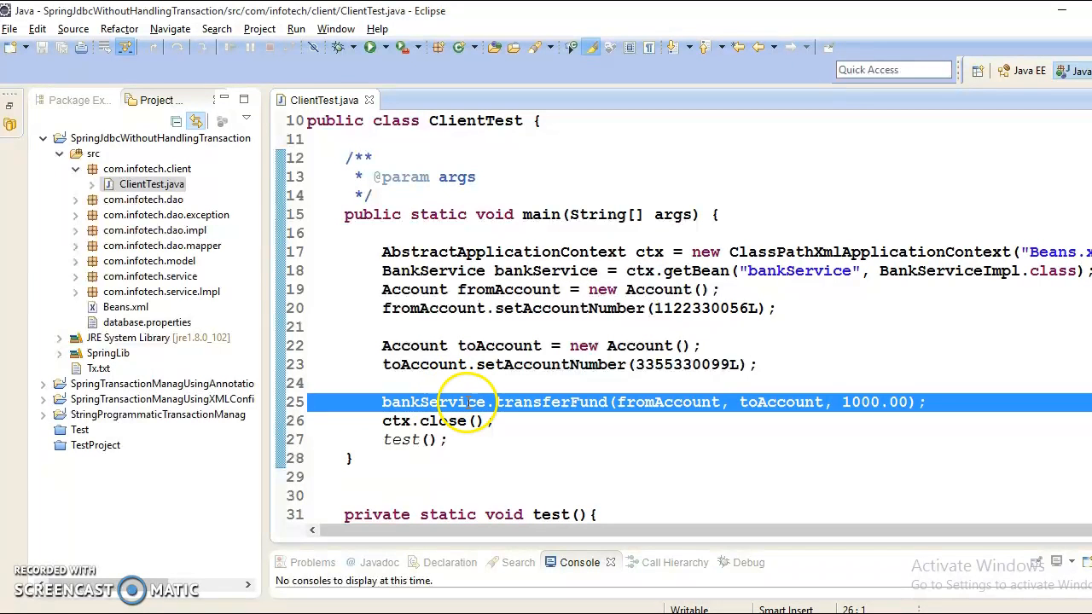
mouse_move(594, 403)
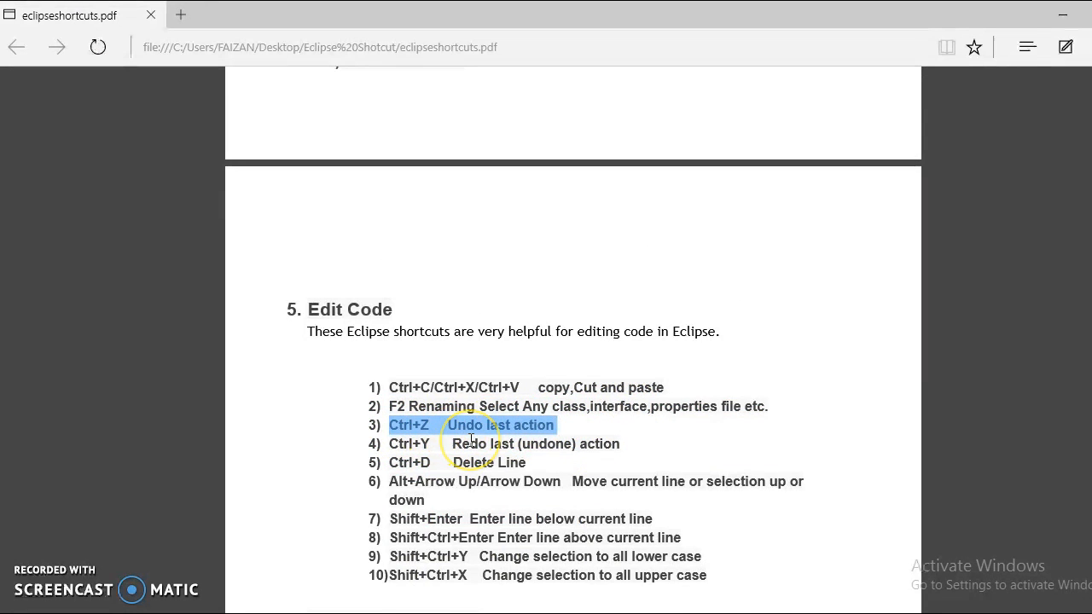
- Scroll the shortcuts PDF to the Ctrl+Z undo and Ctrl+Y redo entries
scroll(down, 3)
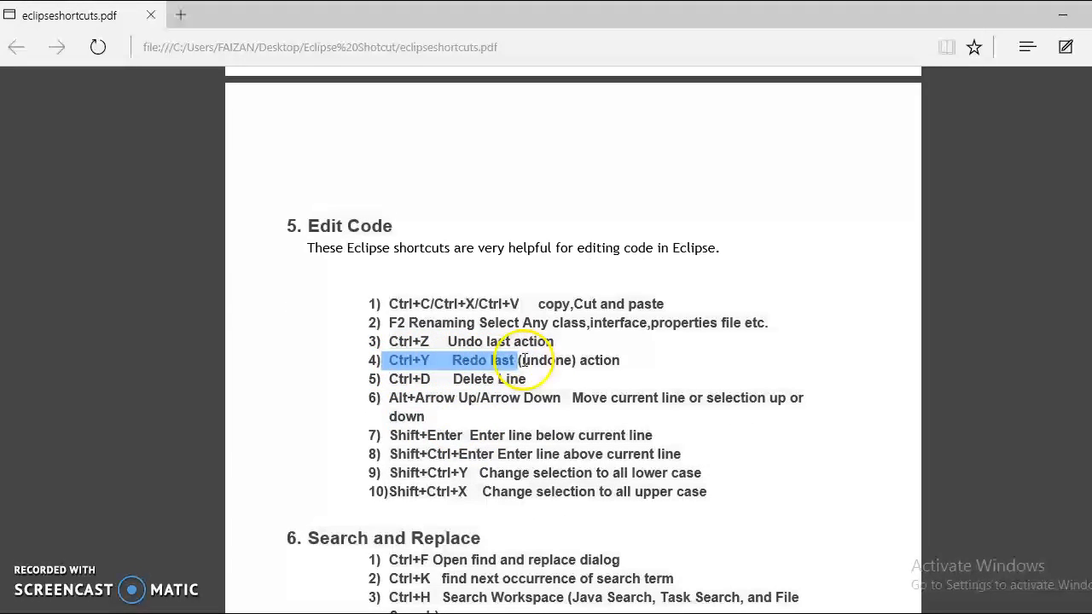
mouse_move(674, 376)
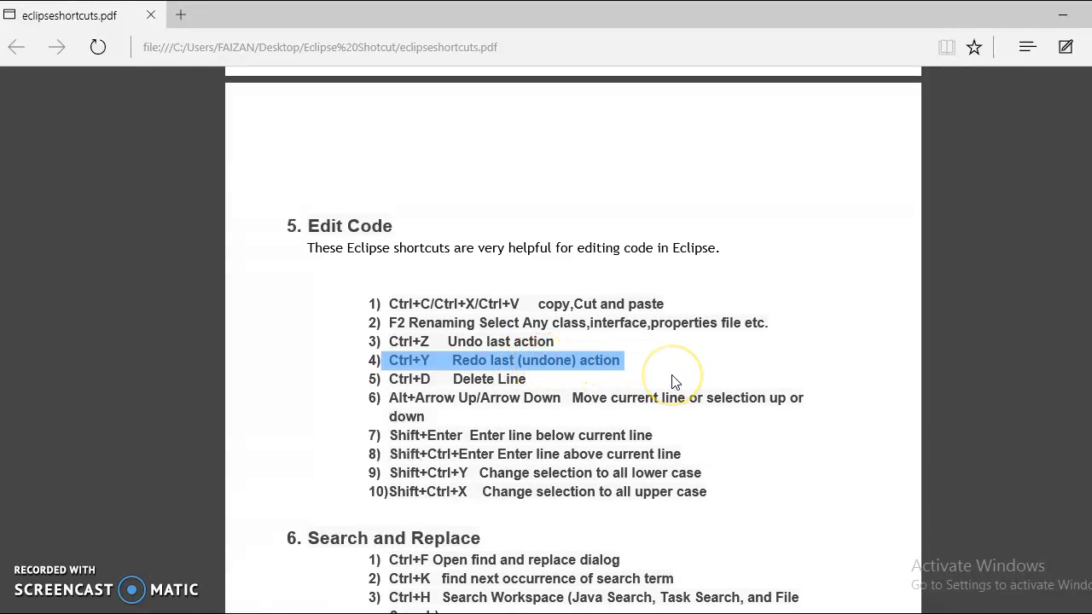
mouse_move(492, 385)
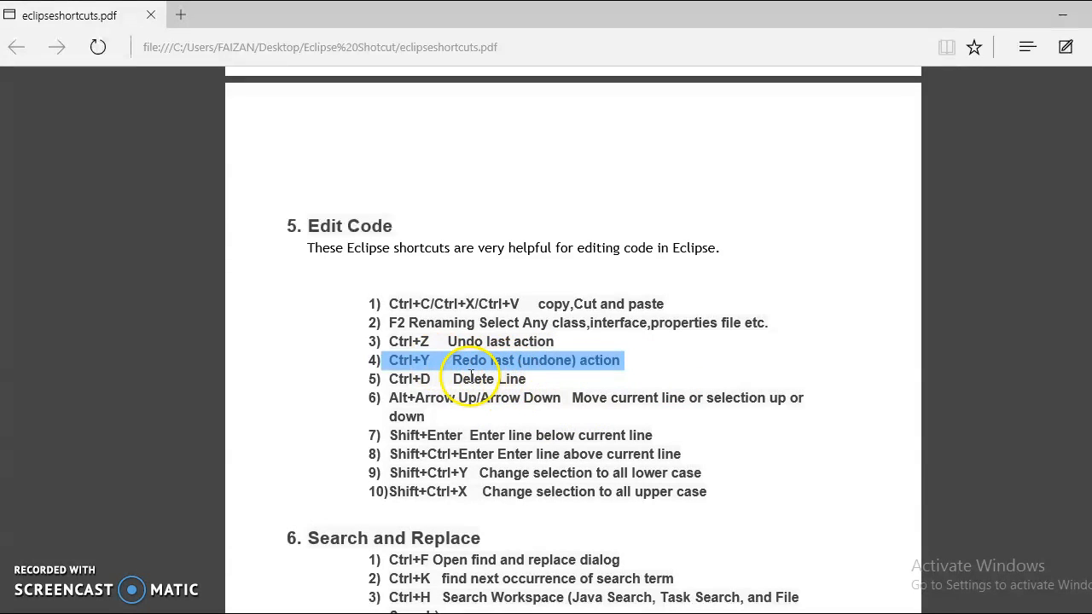
mouse_move(611, 386)
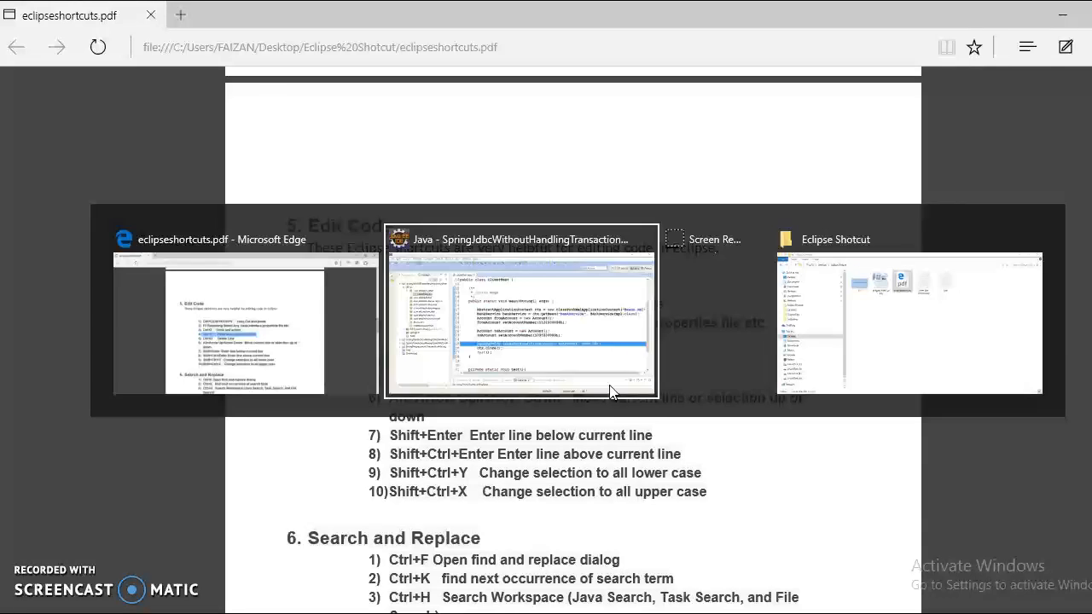
- Delete main's 'Account toAccount = new Account();' line, undoing the ctx.close() line removed along the way
click(521, 310)
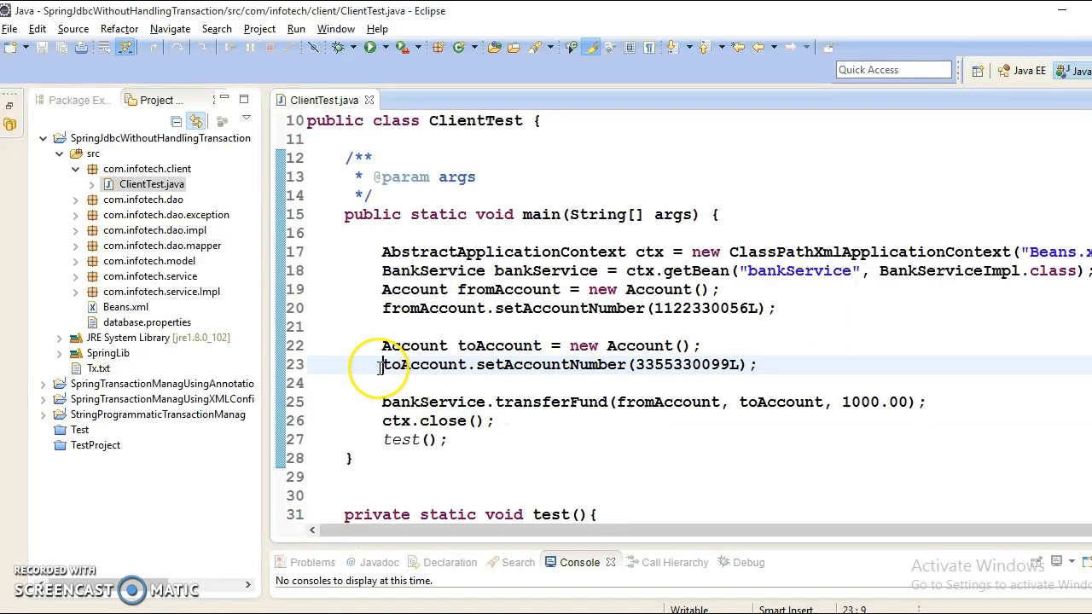
double_click(498, 345)
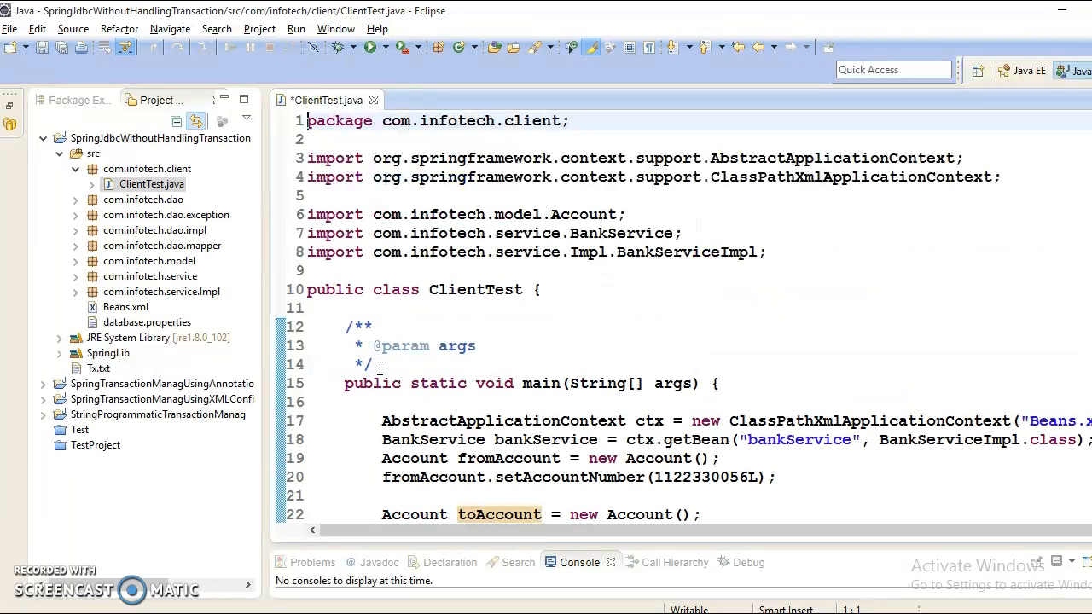
scroll(down, 3)
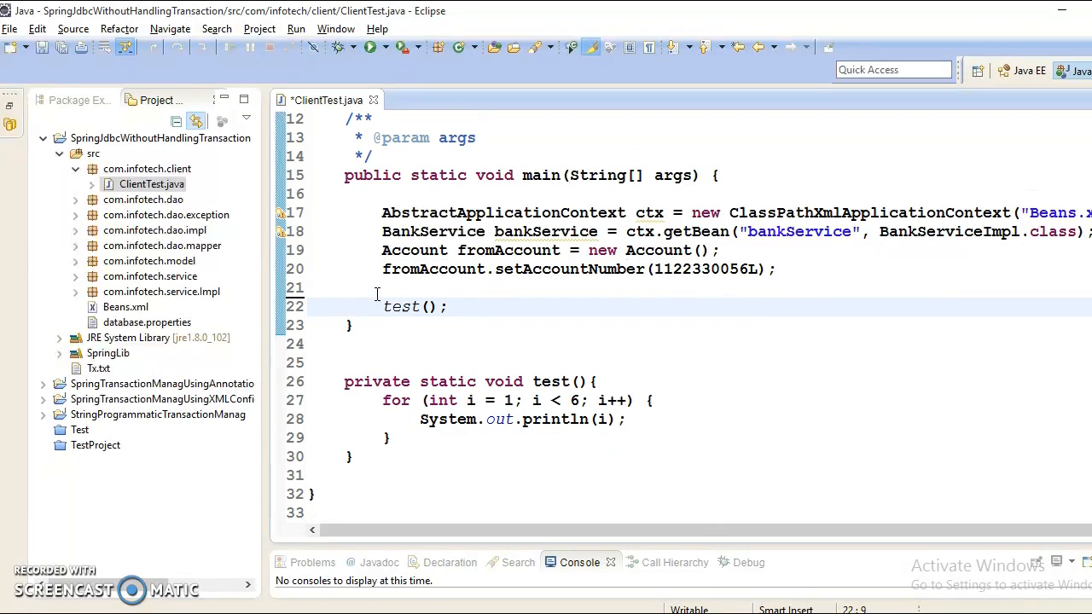
text(ctx.close();)
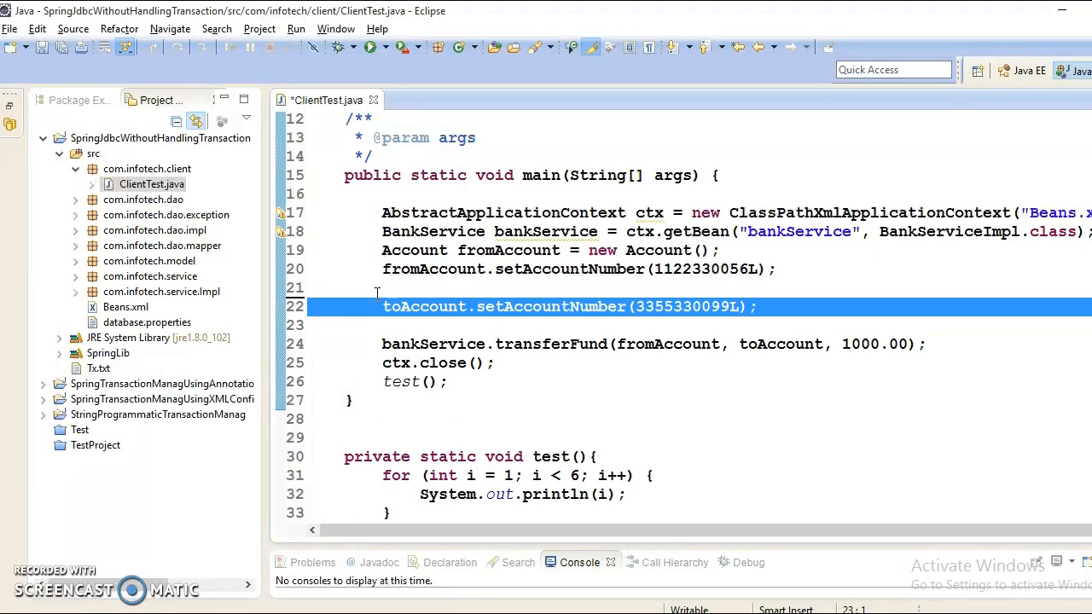
text(Account toAccount = new Account();)
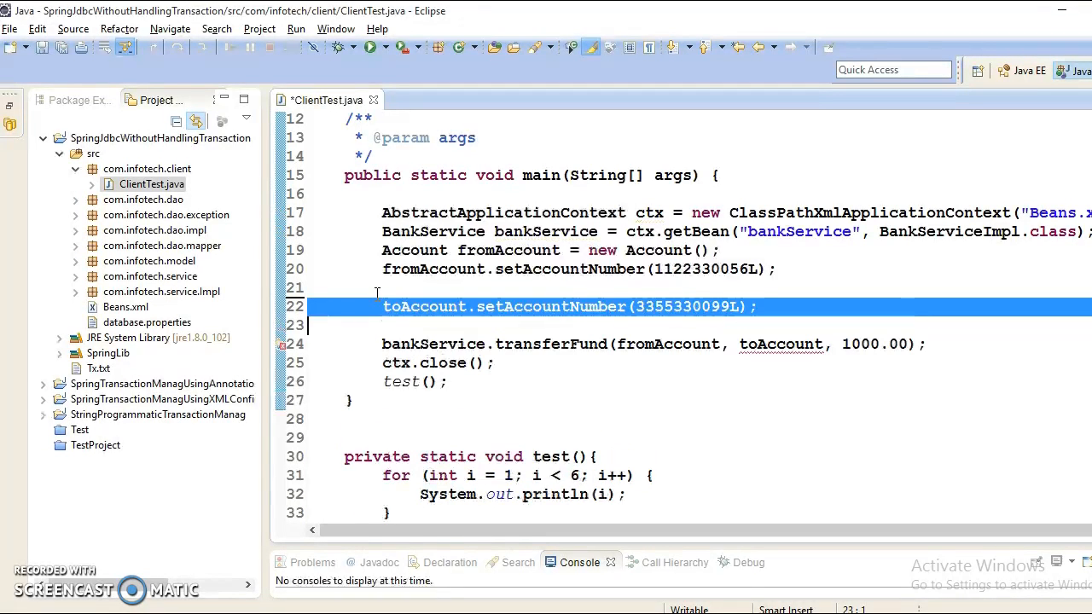
text(Account toAccount = new Account();)
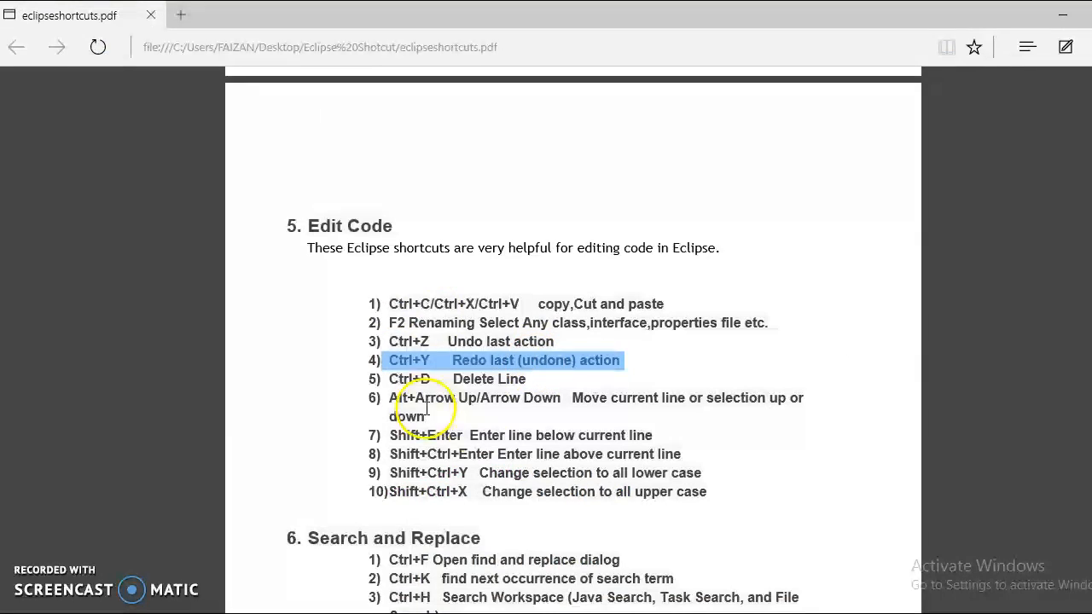
click(488, 378)
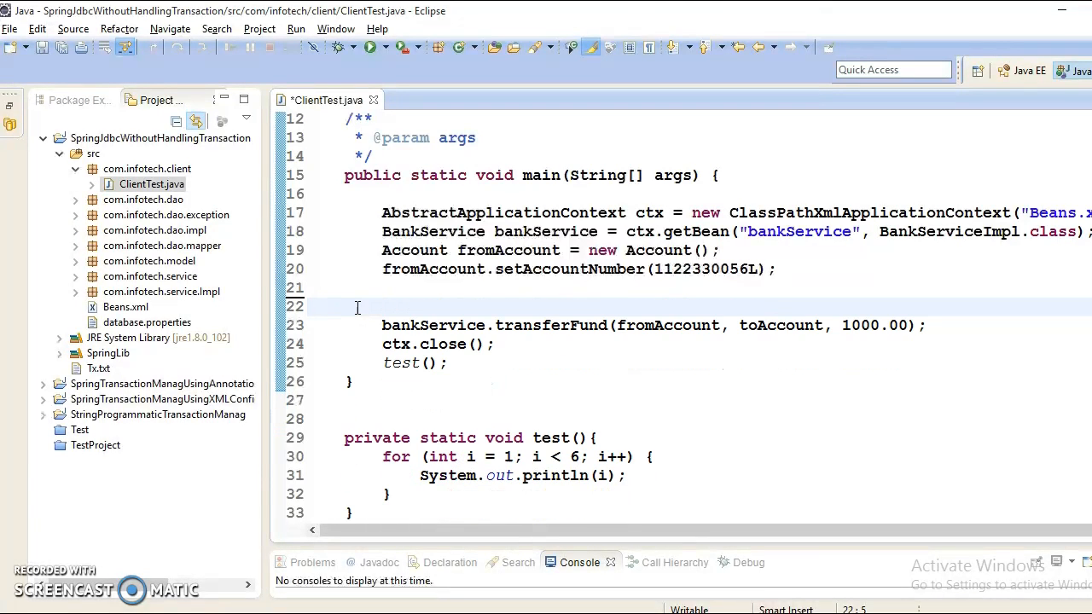
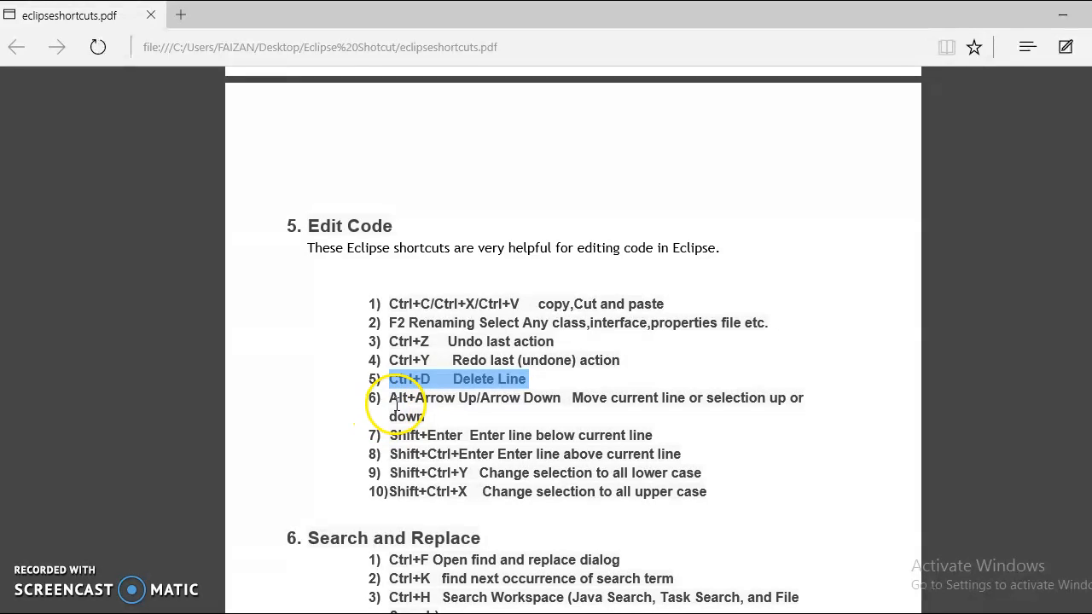
mouse_move(525, 409)
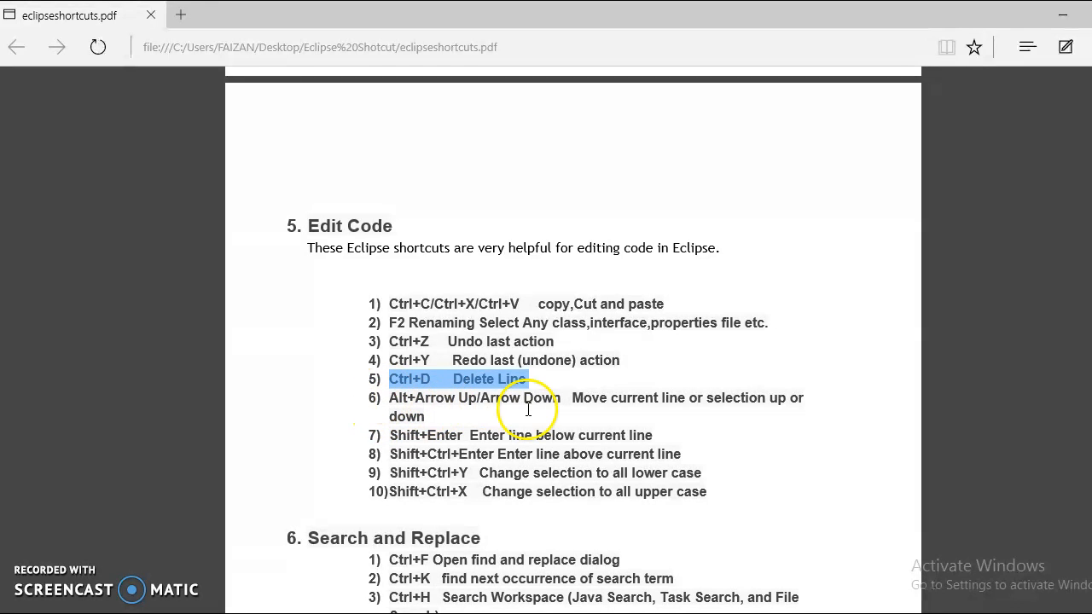
mouse_move(512, 427)
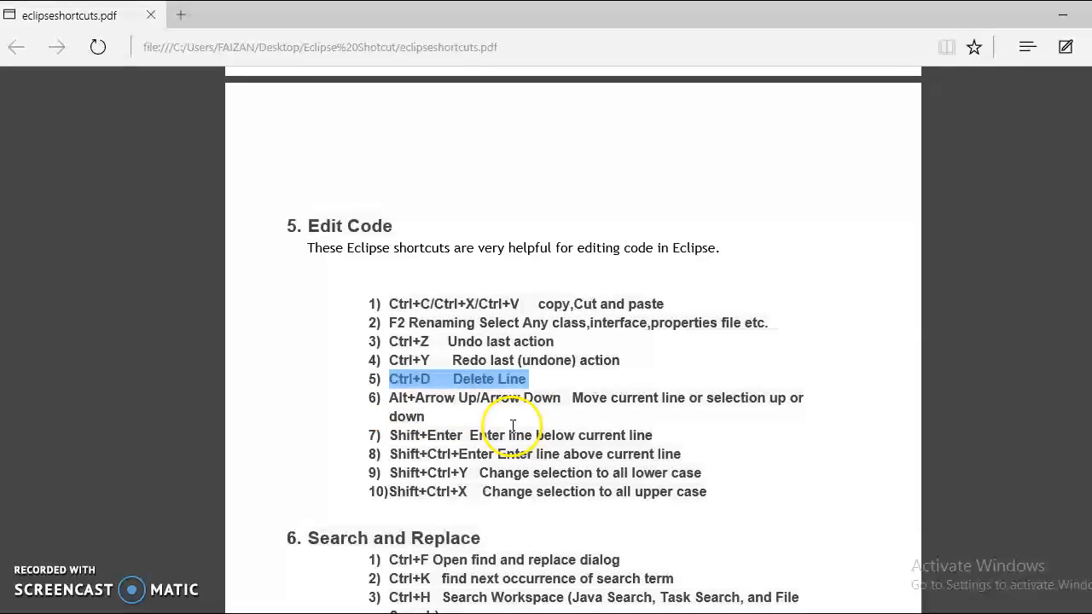
mouse_move(638, 406)
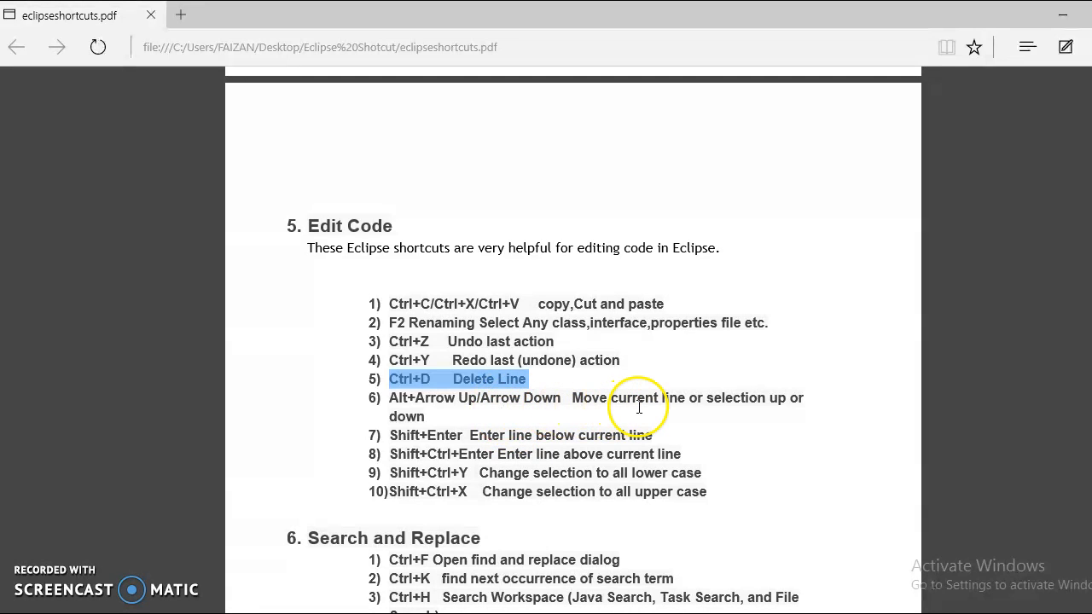
mouse_move(785, 408)
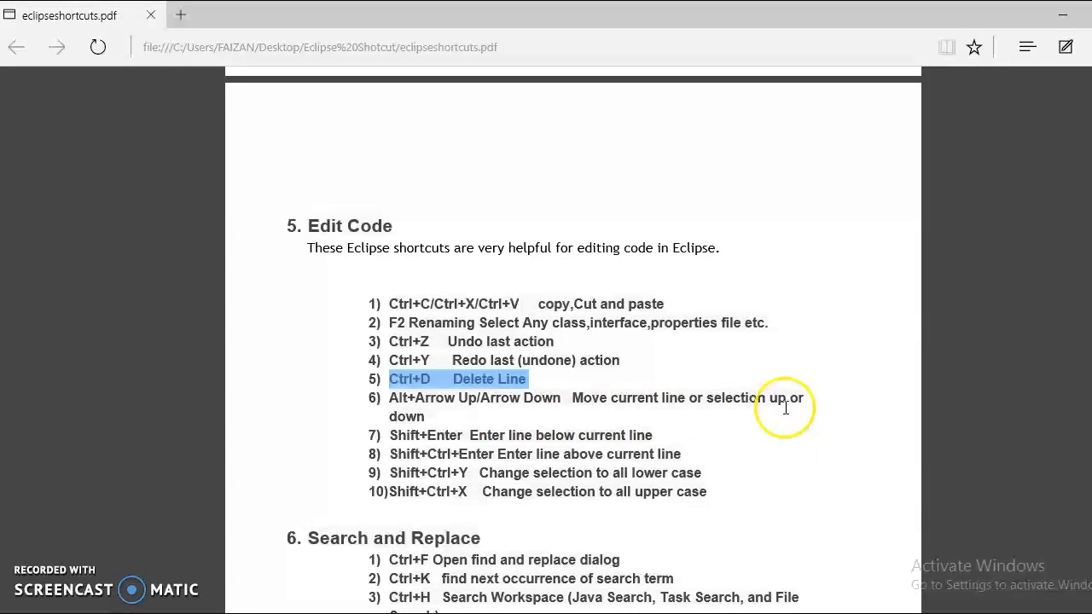
mouse_move(789, 406)
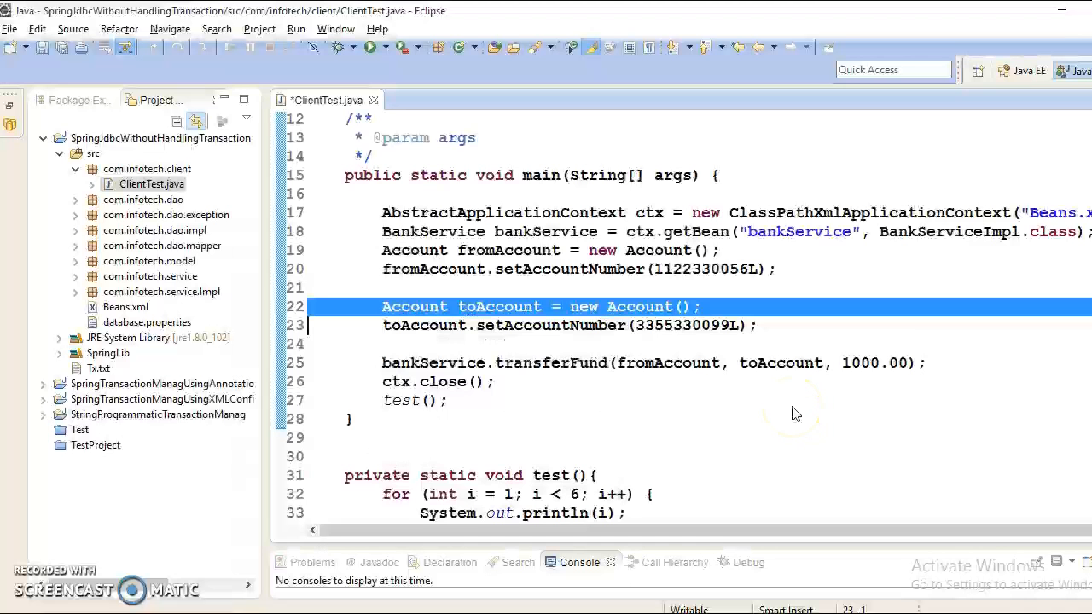
- Select the for loop in test() and move it up into main after ctx.close()
scroll(down, 3)
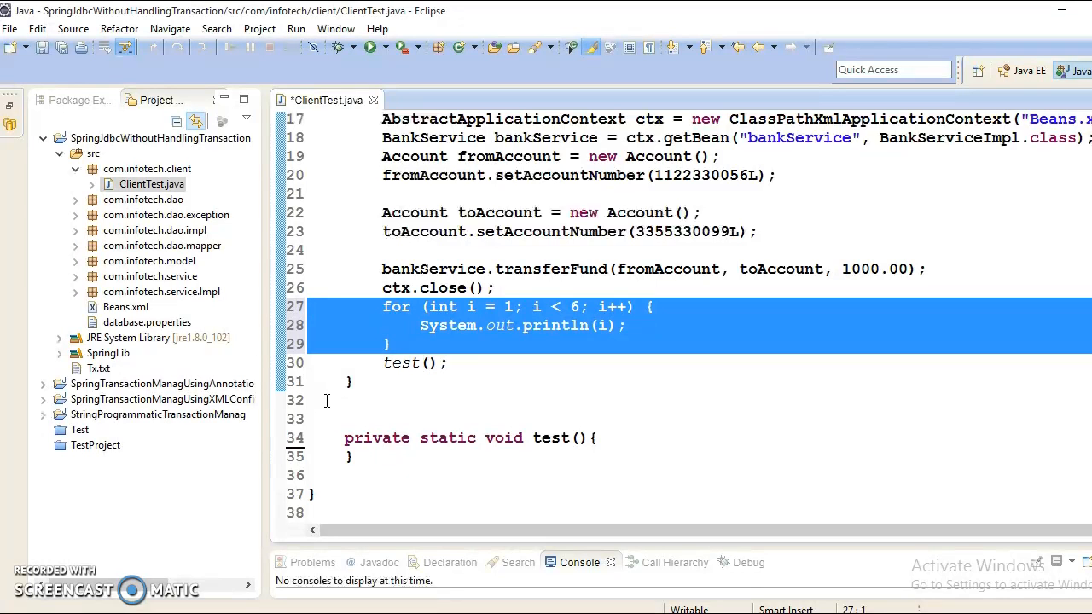
click(447, 362)
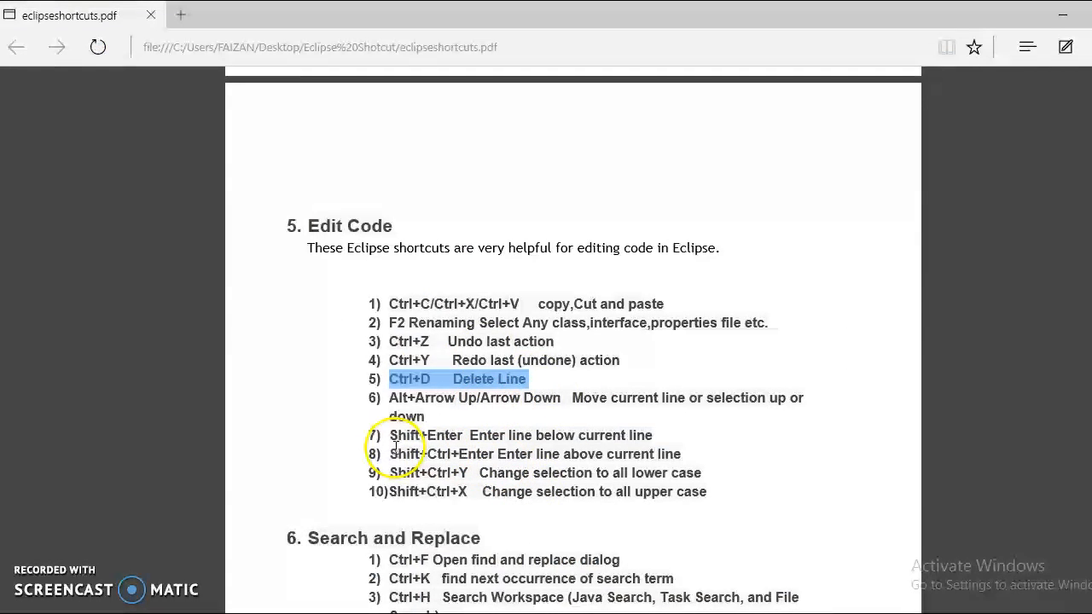
mouse_move(392, 437)
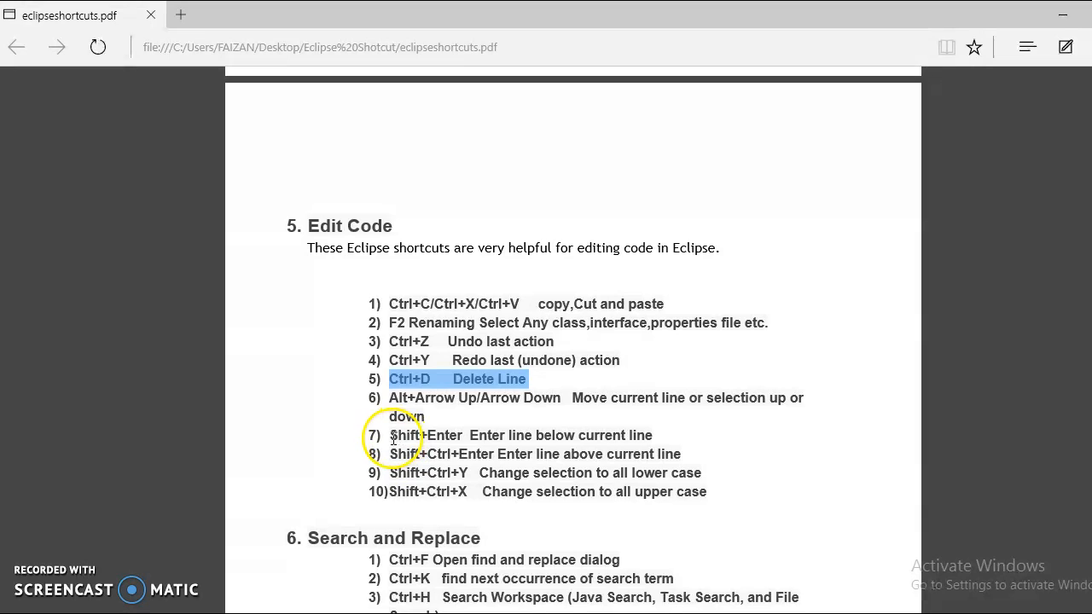
mouse_move(464, 444)
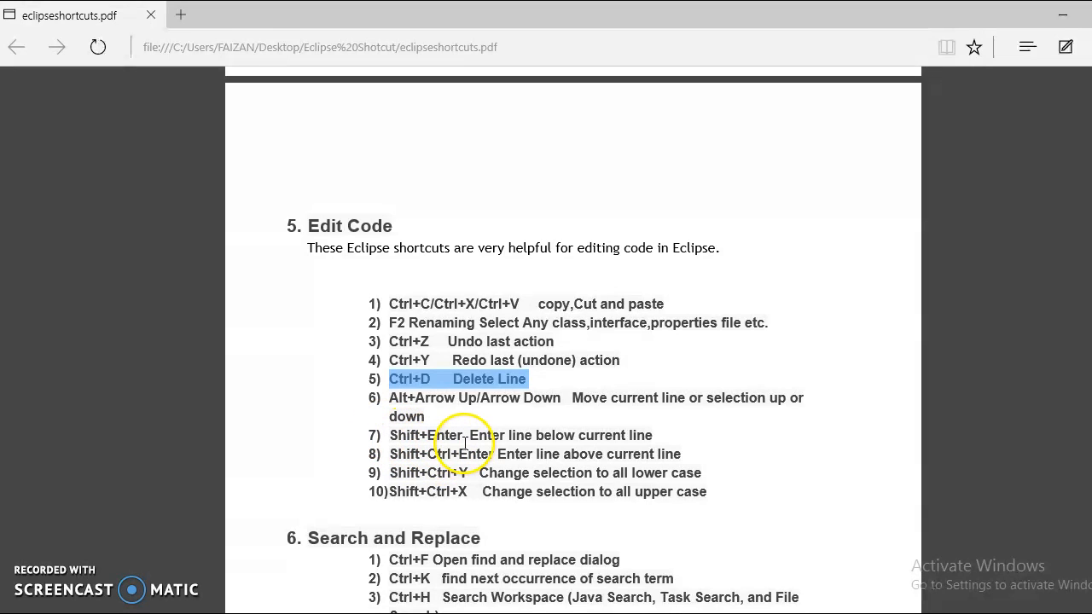
mouse_move(621, 433)
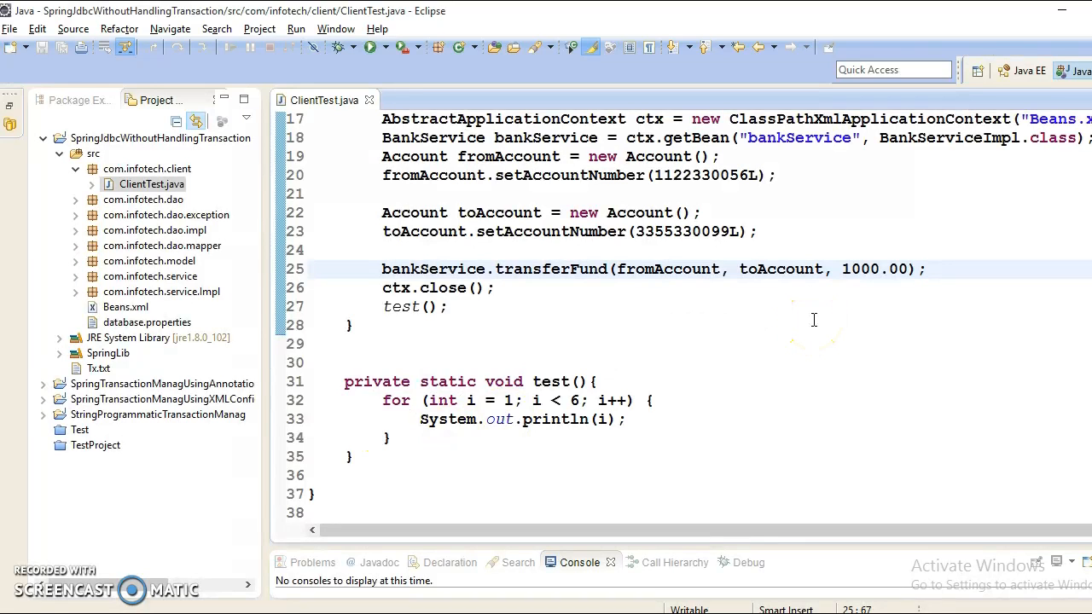
- Insert a blank line below the current line in ClientTest.java
key(Enter)
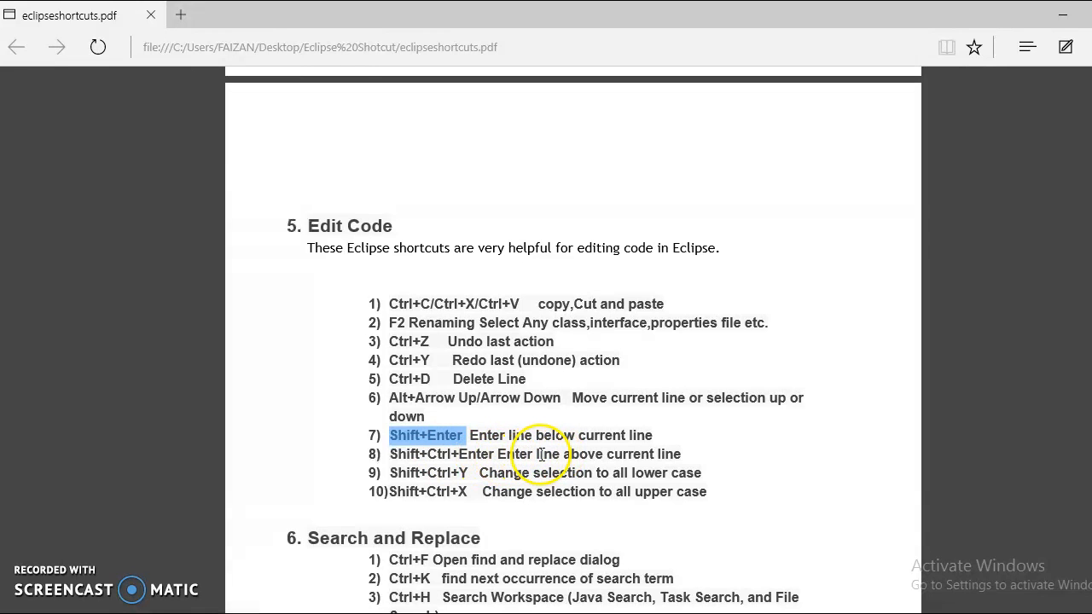
mouse_move(716, 451)
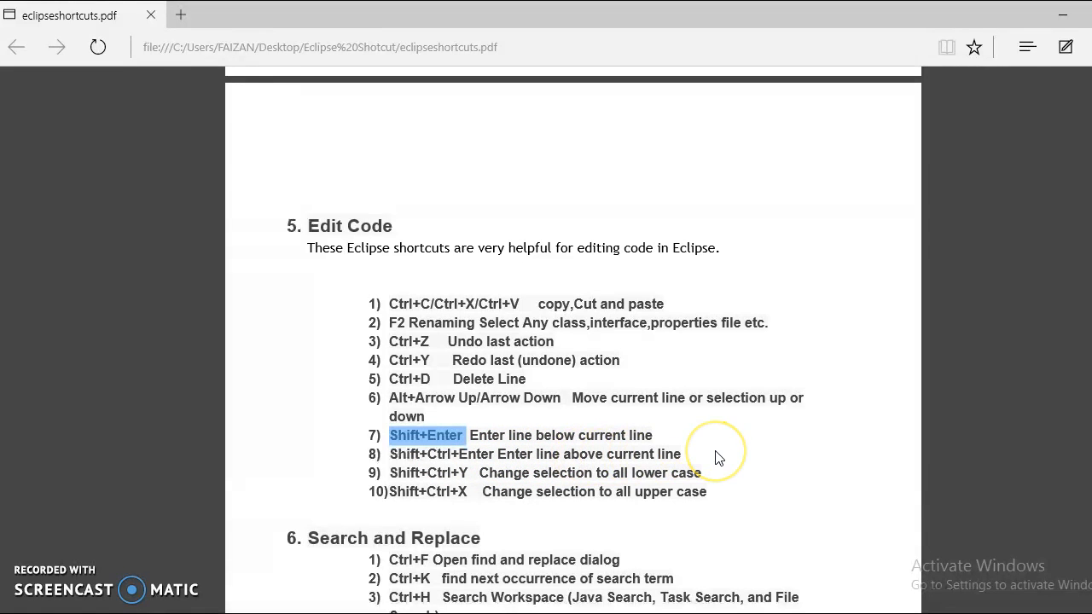
mouse_move(717, 458)
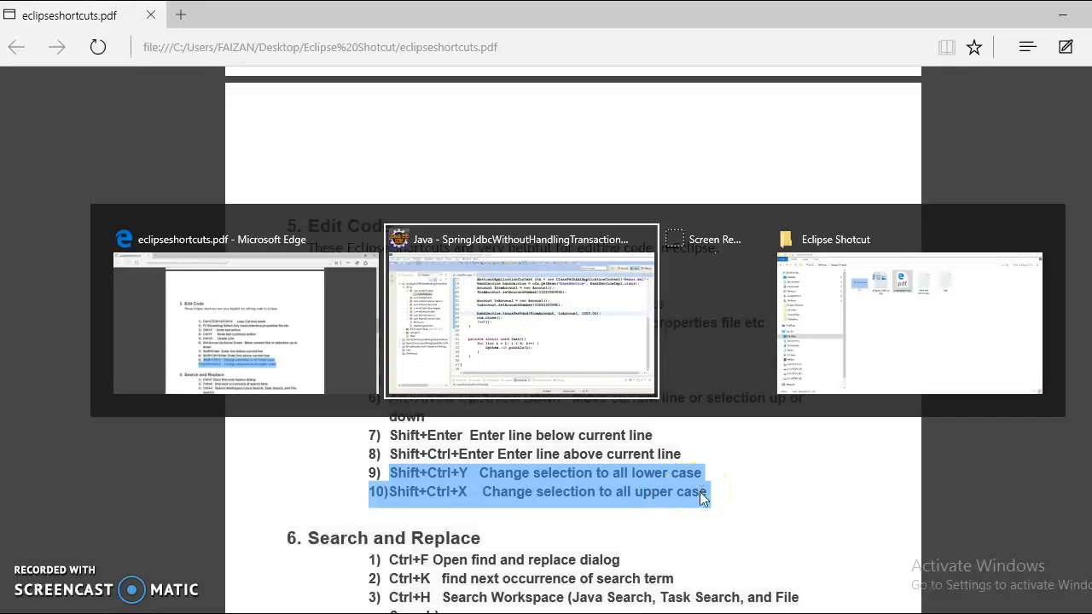
- Declare a public static final String constant equal to "Kishan" on a new line above main's comment
click(522, 307)
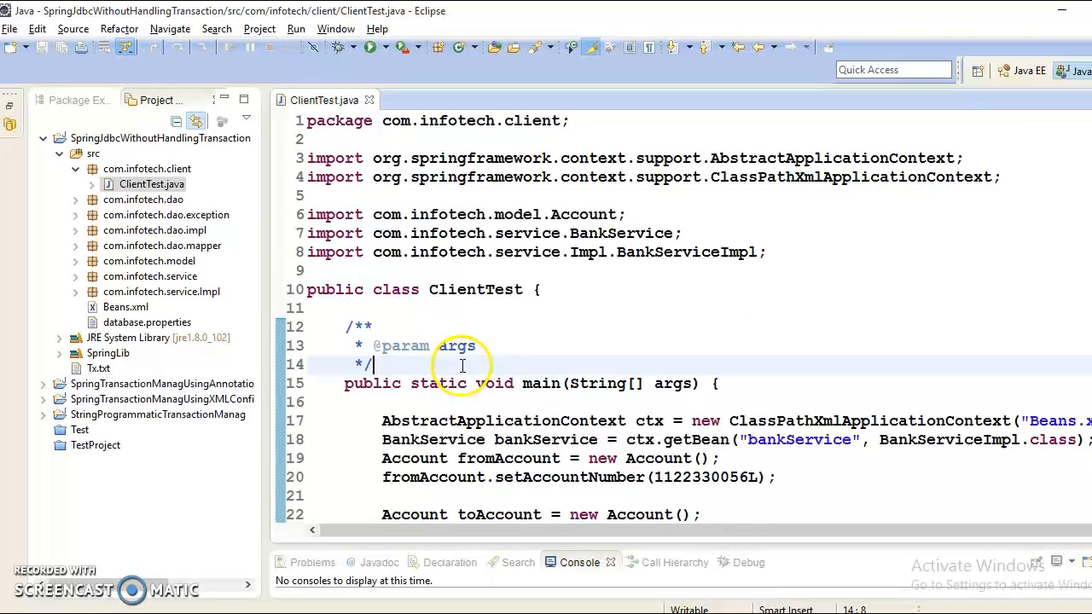
key(Return)
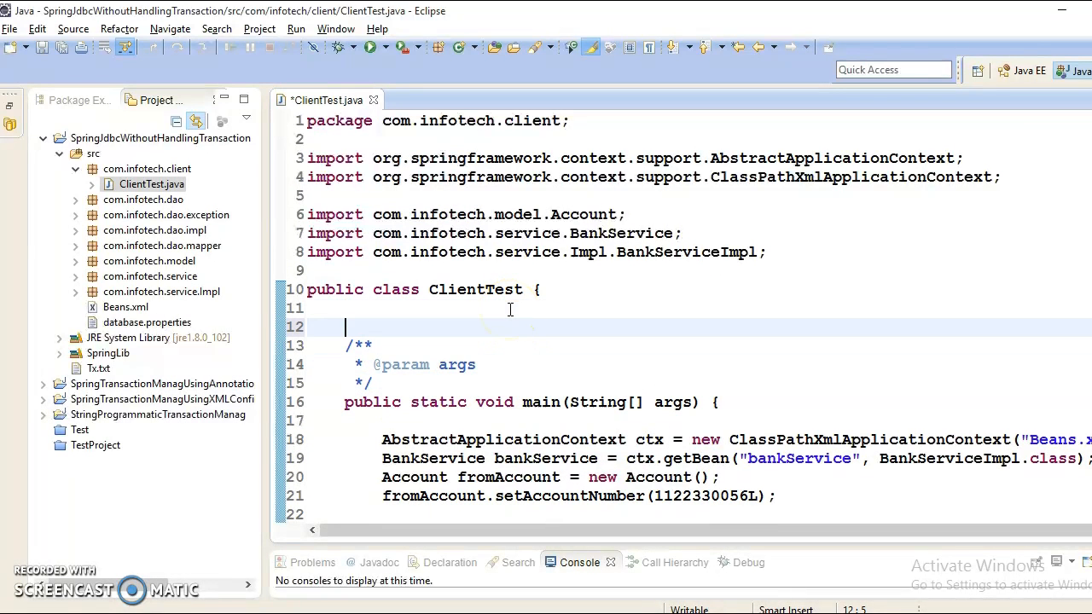
text(static final String NAME = "";)
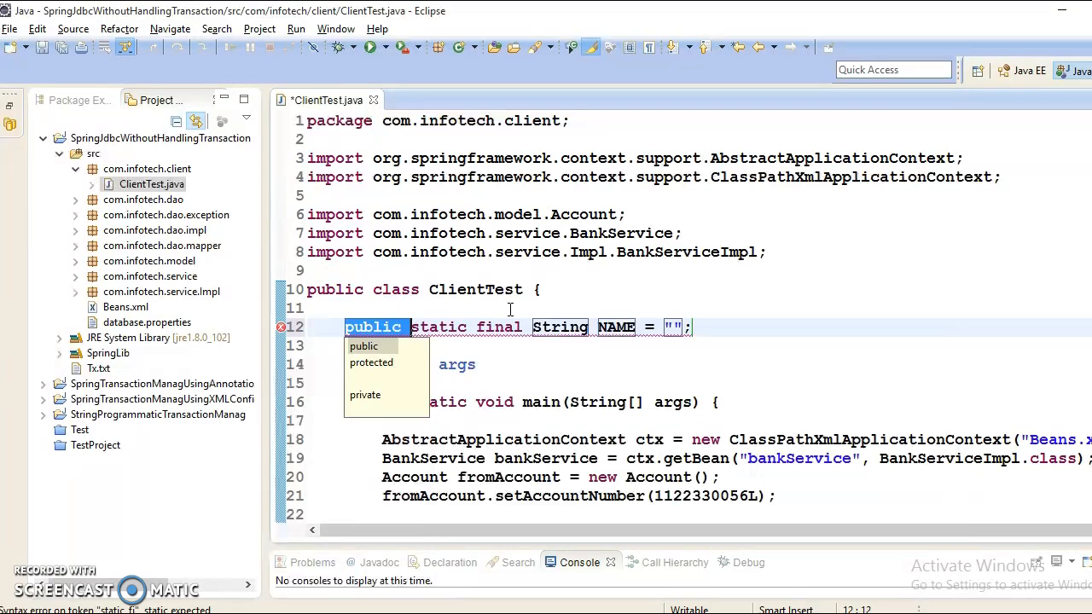
mouse_move(676, 328)
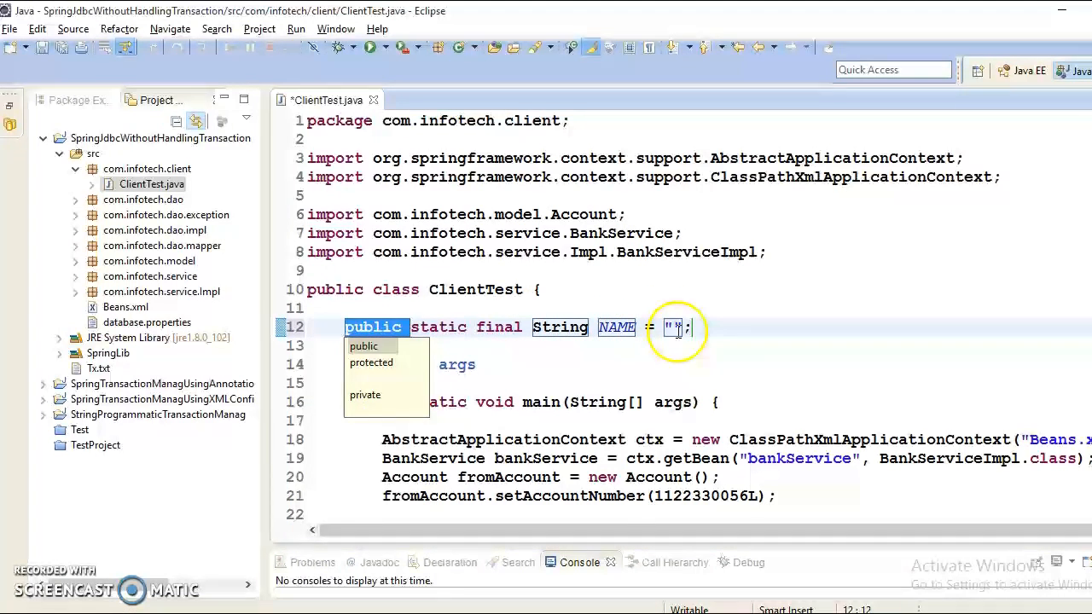
text(Kishan)
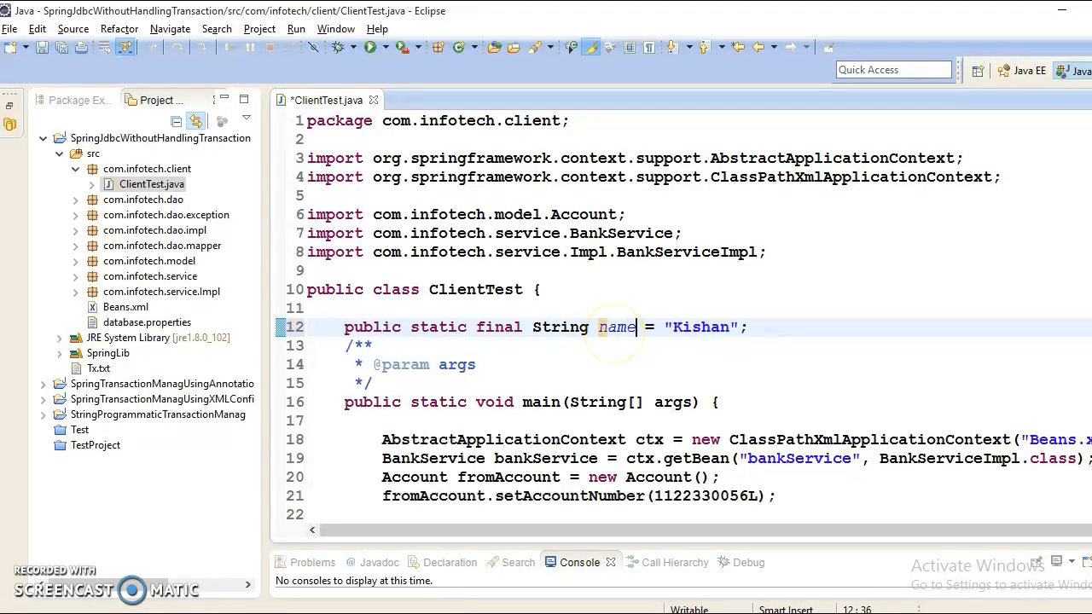
- Toggle the constant's name between NAME and lowercase using the change-case shortcuts
double_click(614, 327)
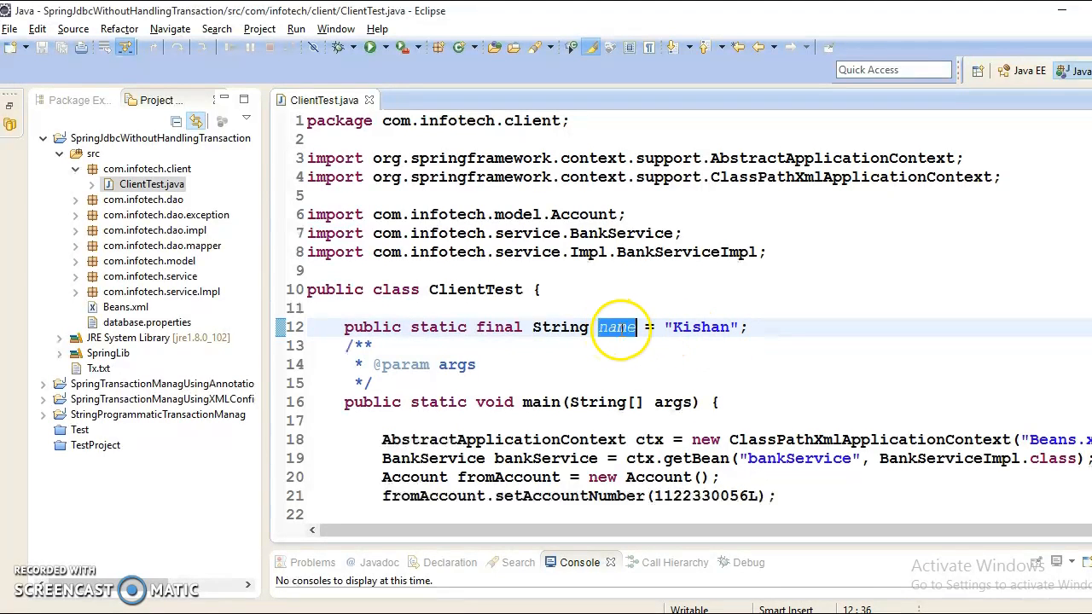
mouse_move(669, 328)
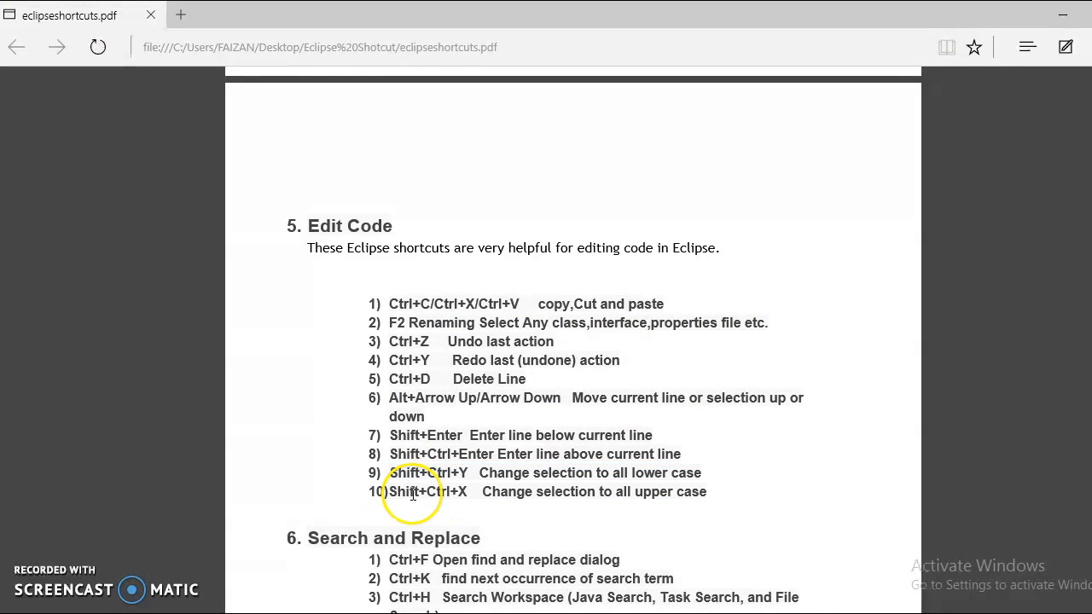
mouse_move(447, 498)
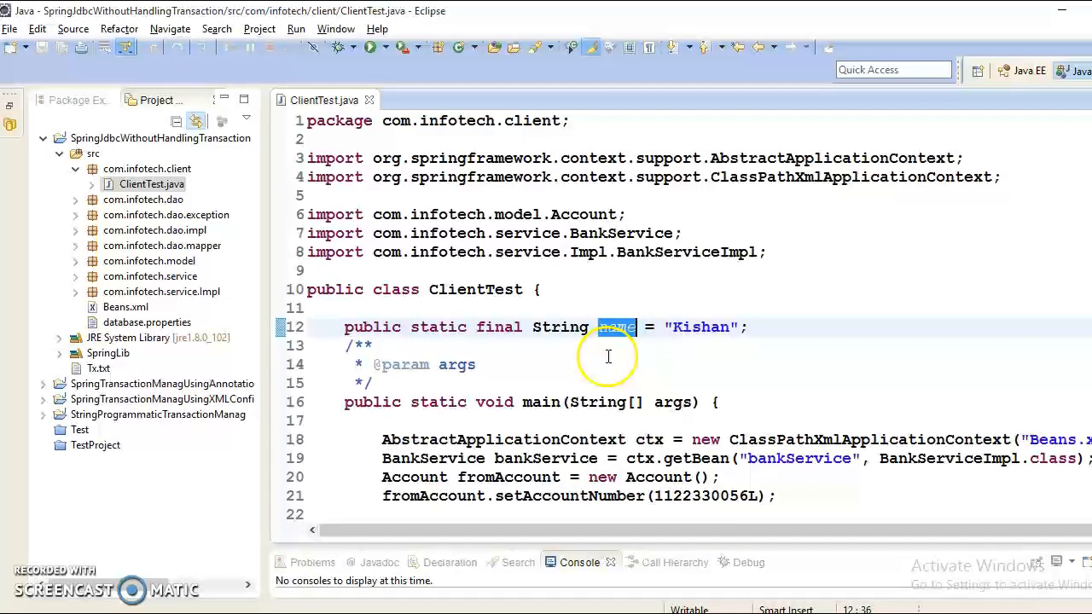
text(NAME)
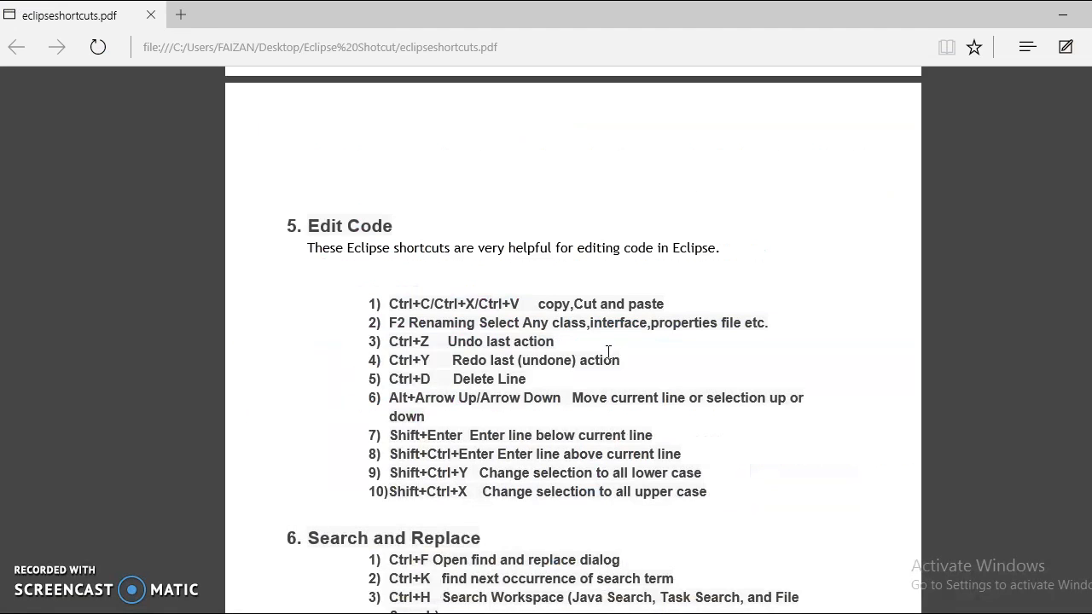
scroll(down, 3)
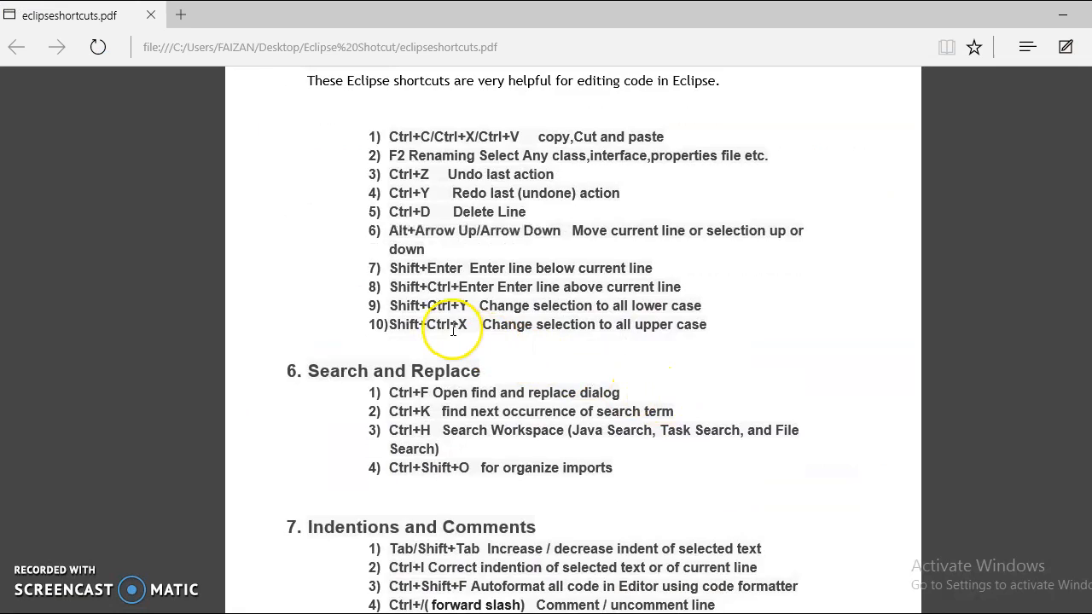
scroll(up, 3)
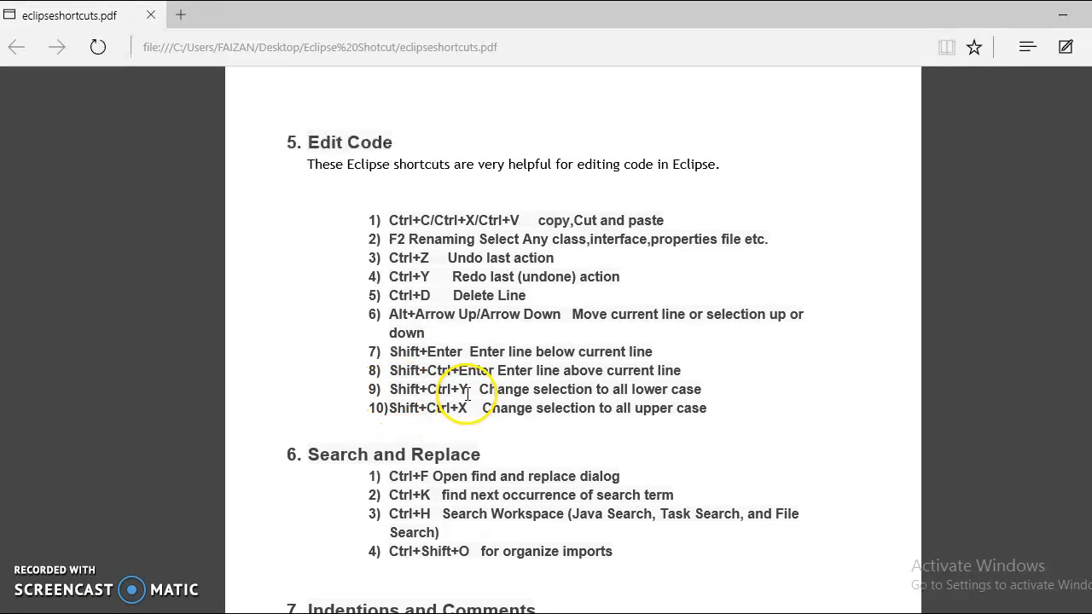
mouse_move(577, 401)
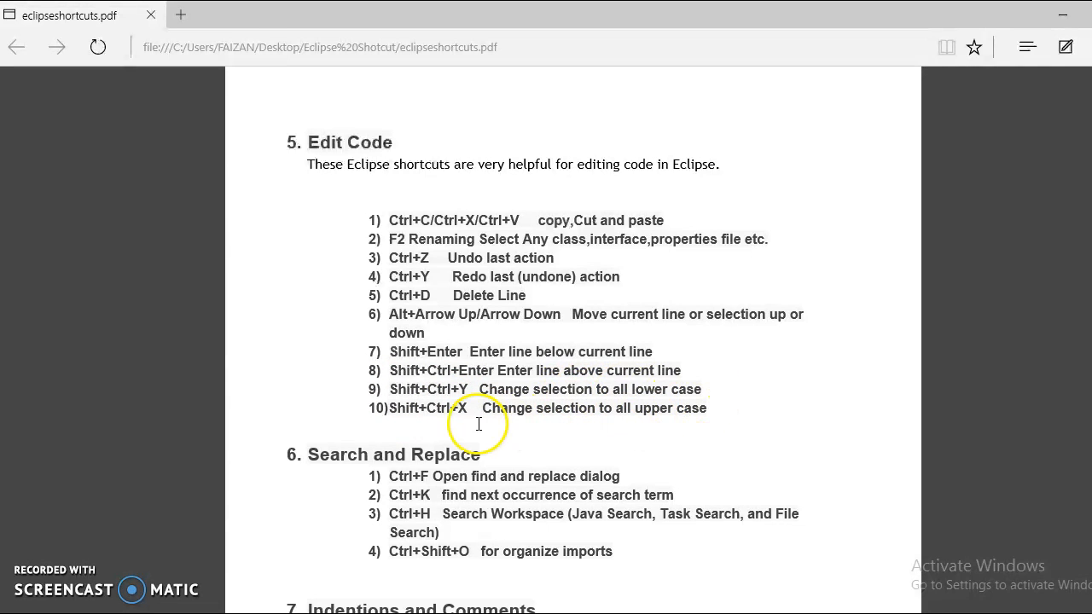
mouse_move(442, 408)
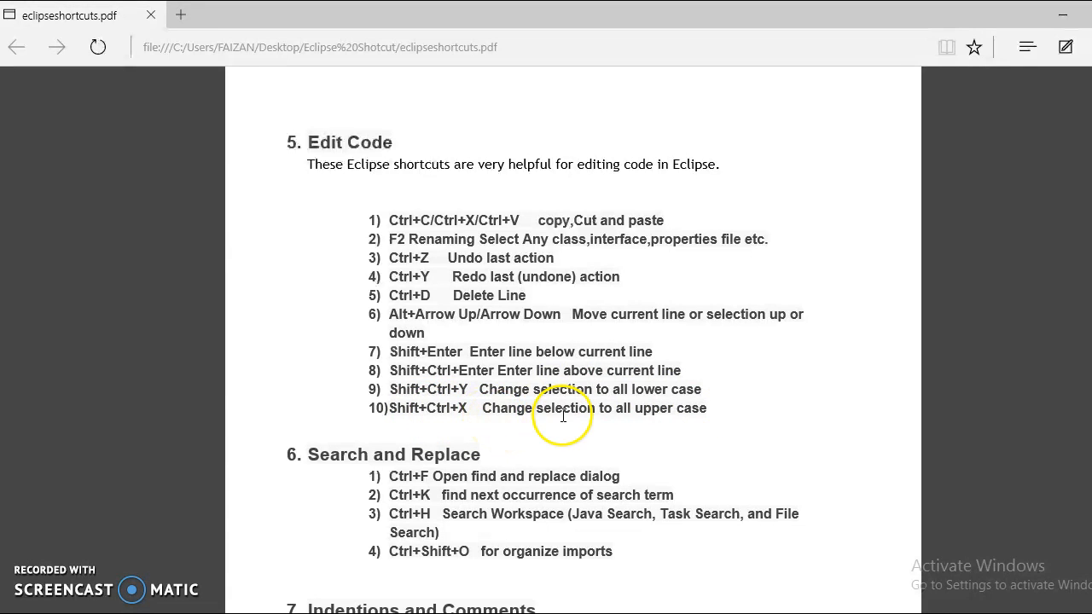
mouse_move(256, 488)
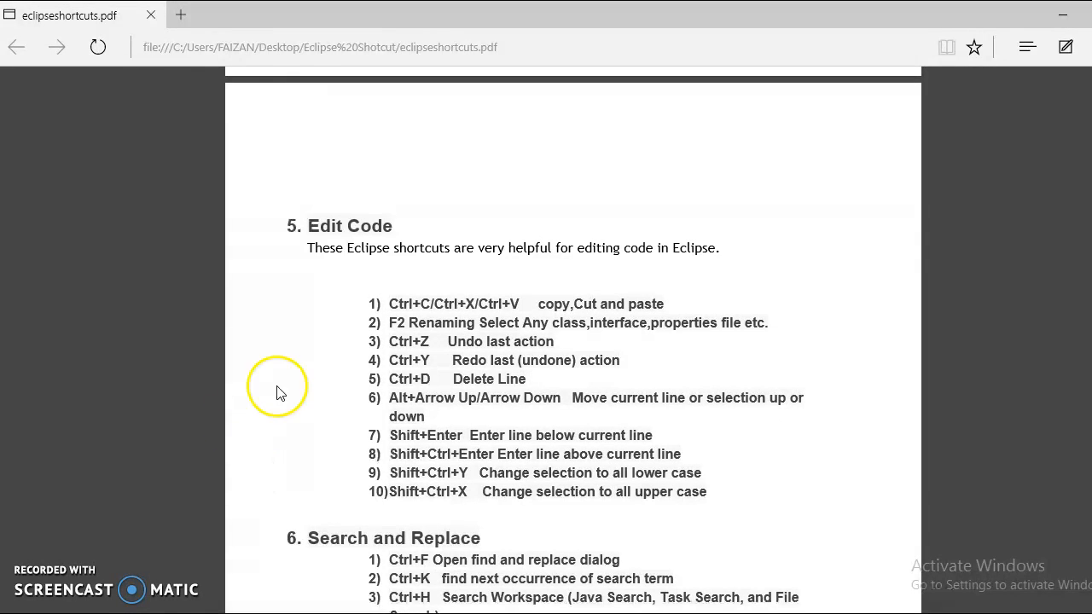
mouse_move(394, 352)
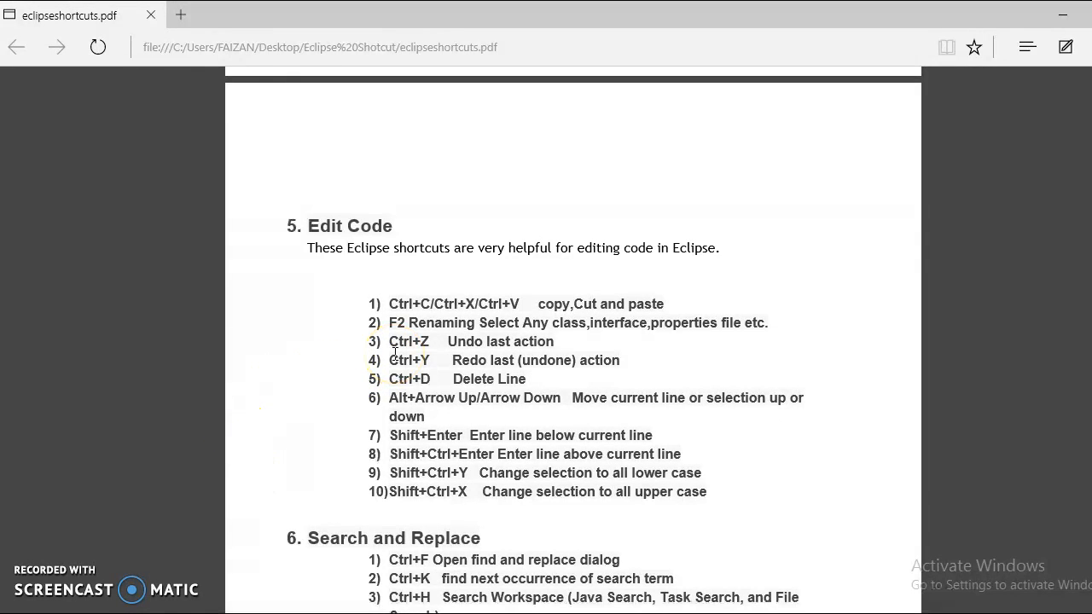